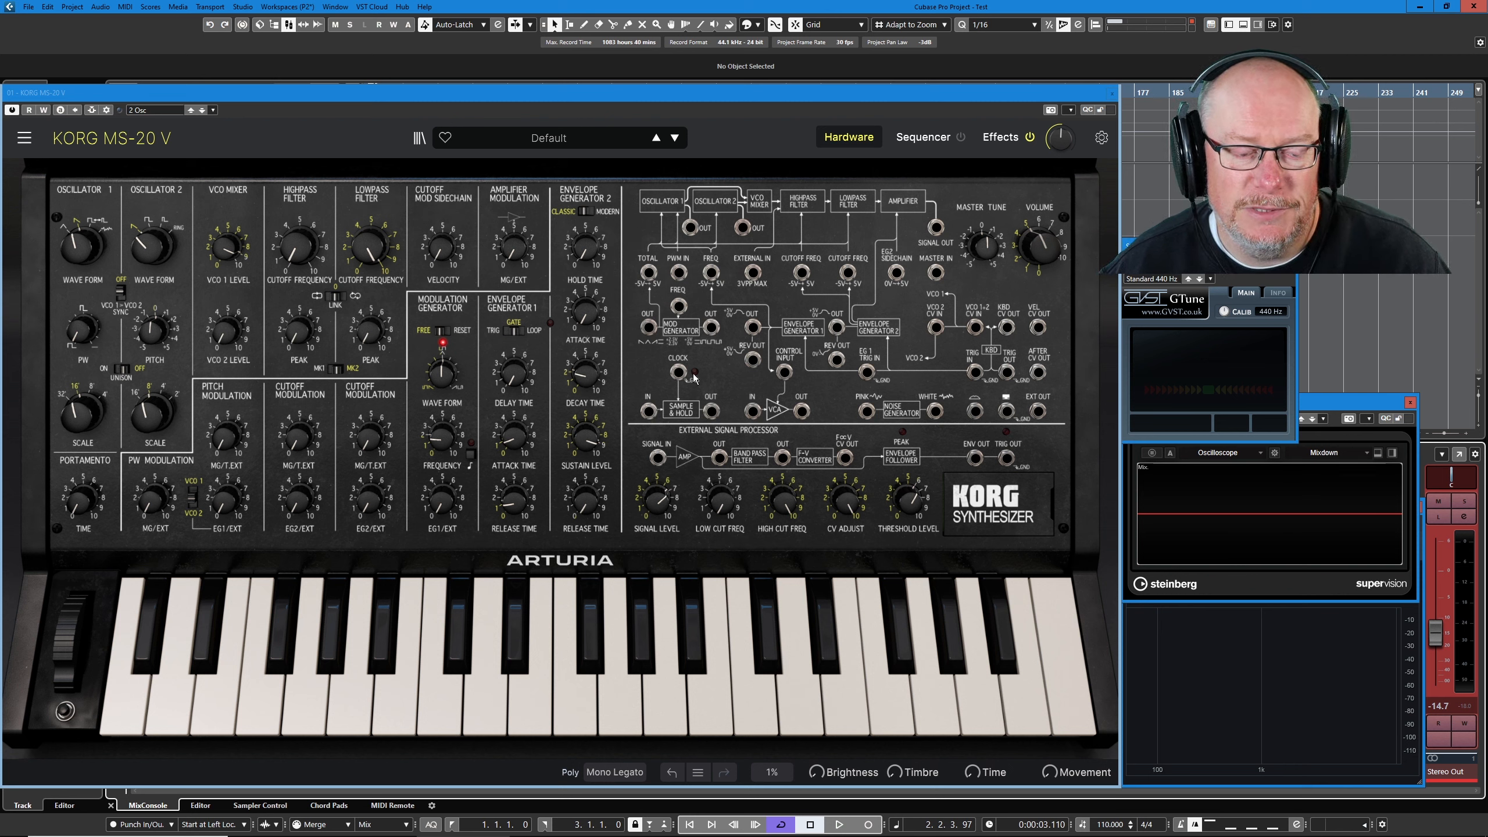
mouse_move(661, 373)
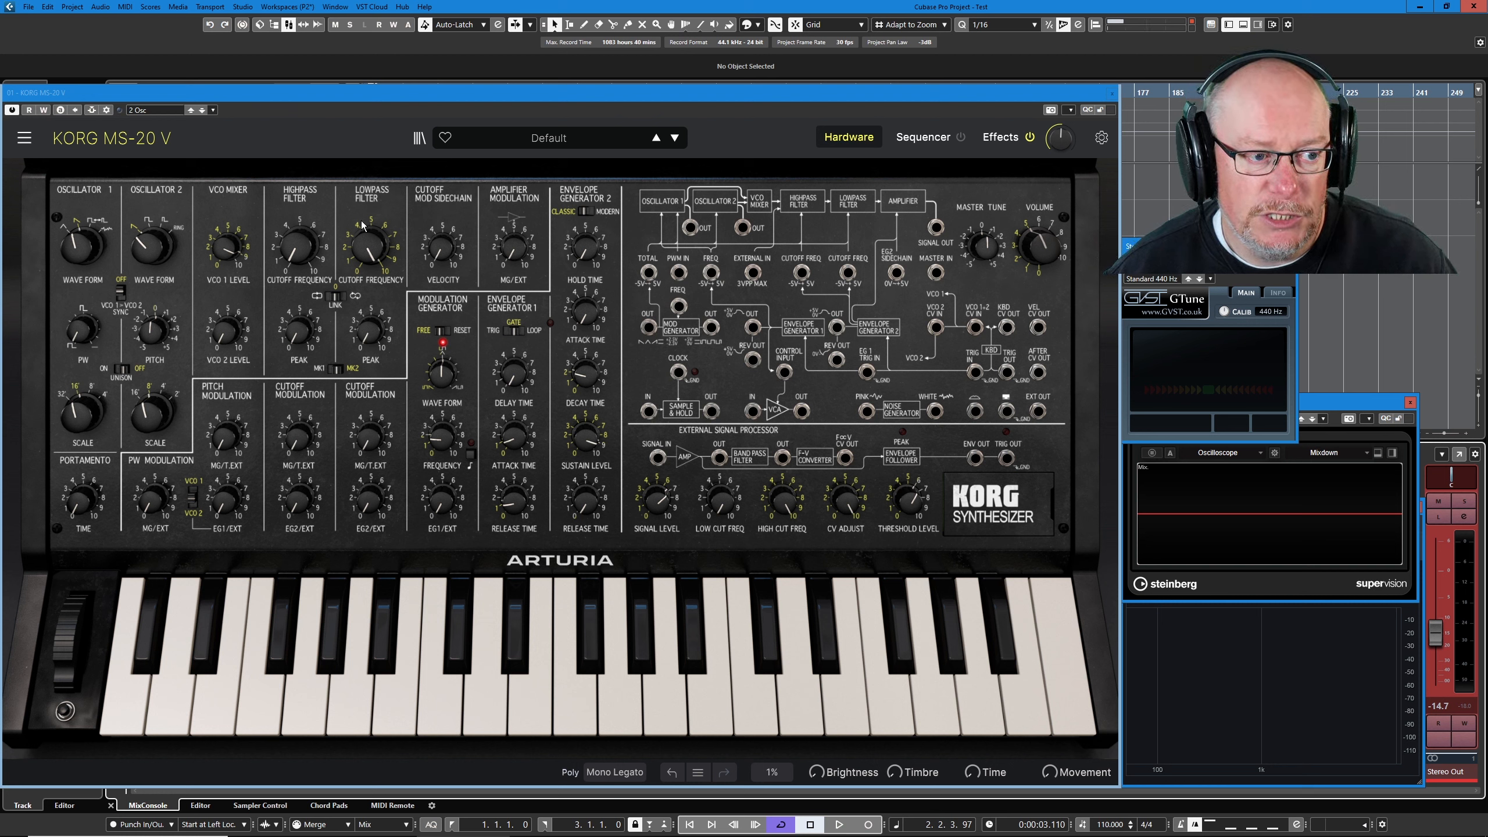
mouse_move(458, 351)
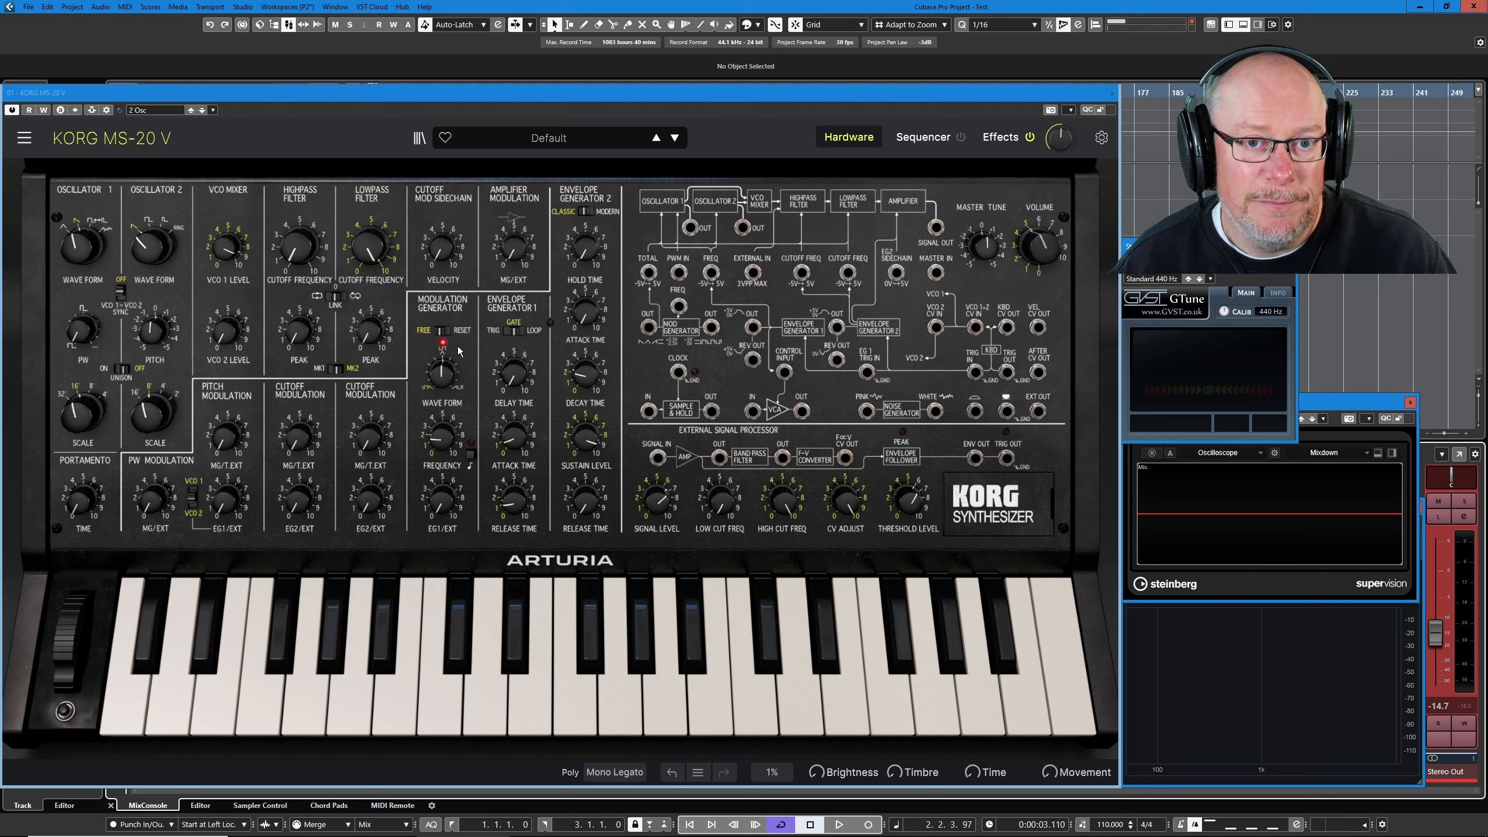
mouse_move(273, 256)
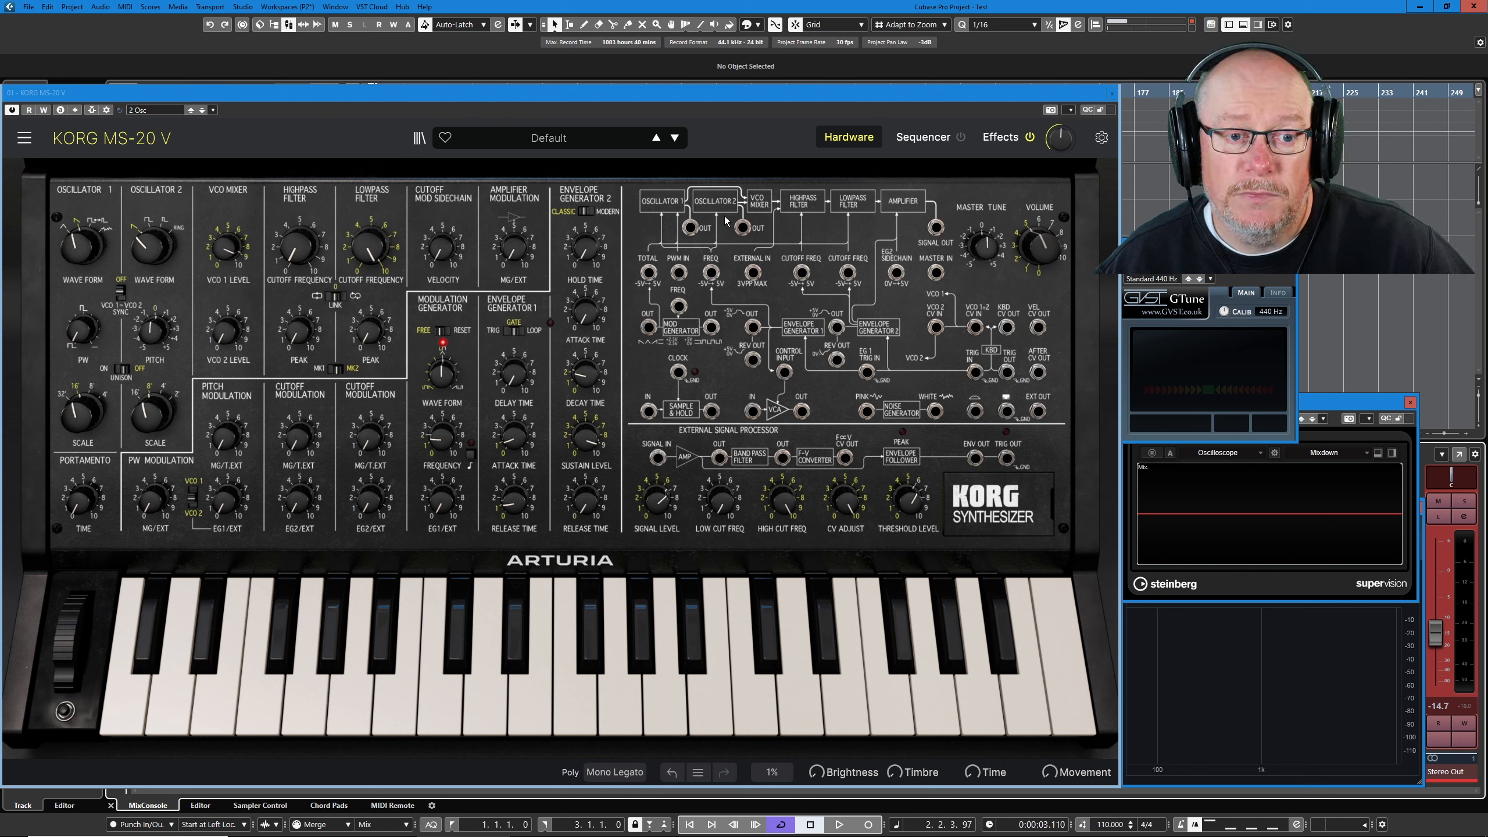
mouse_move(854, 231)
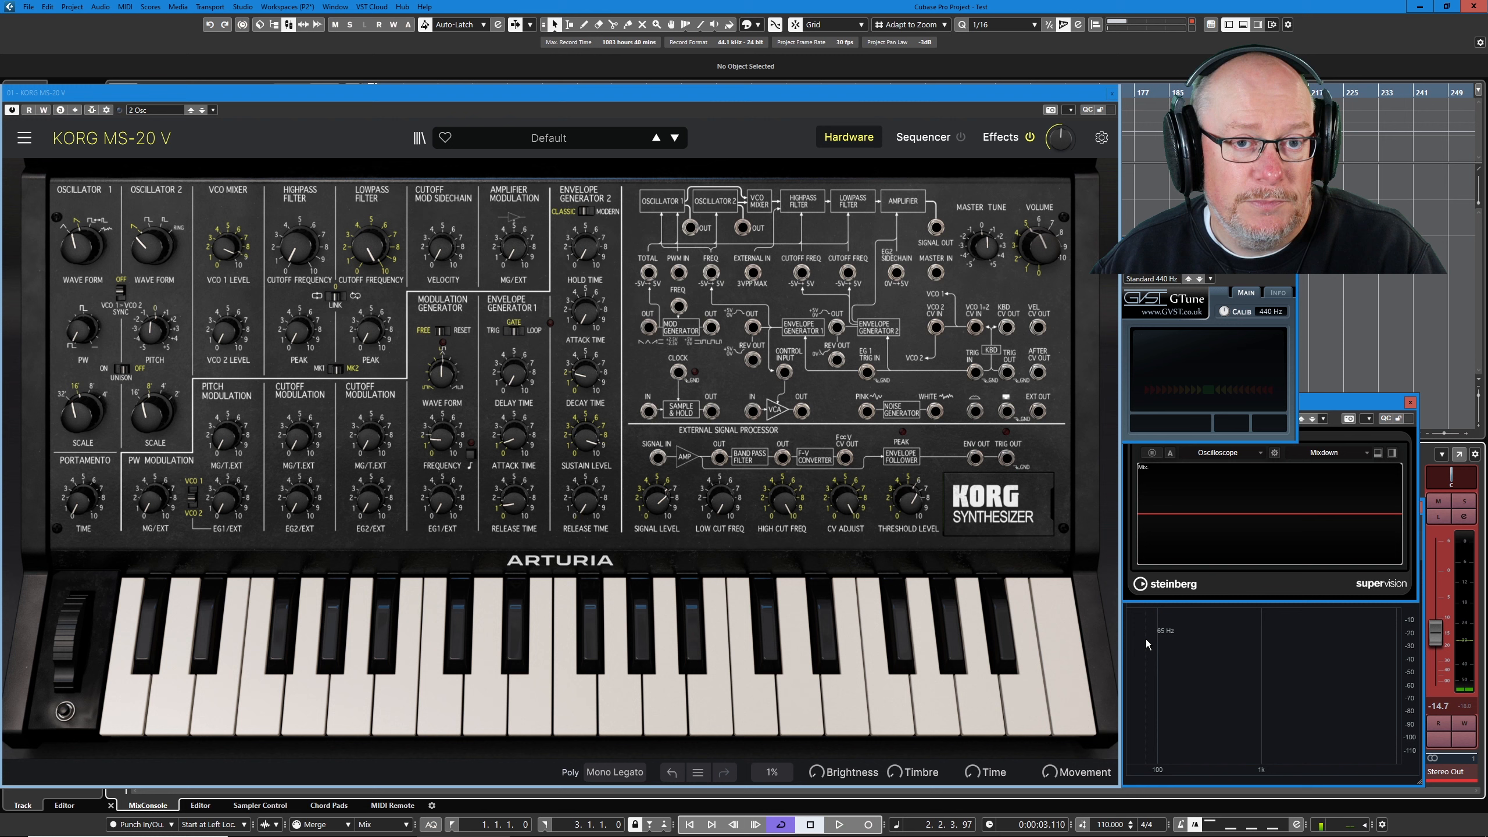
mouse_move(693, 417)
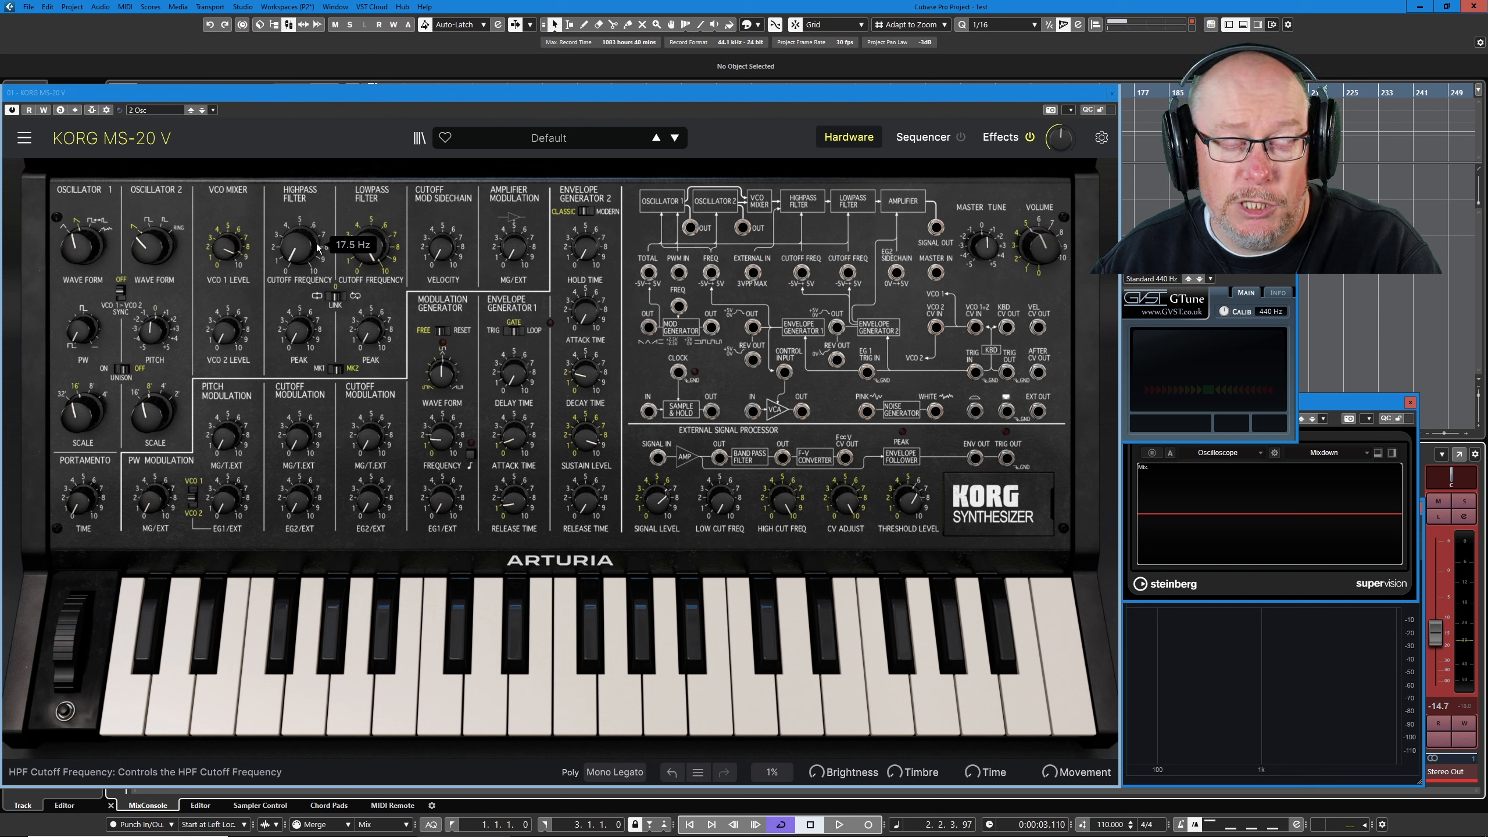
mouse_move(384, 347)
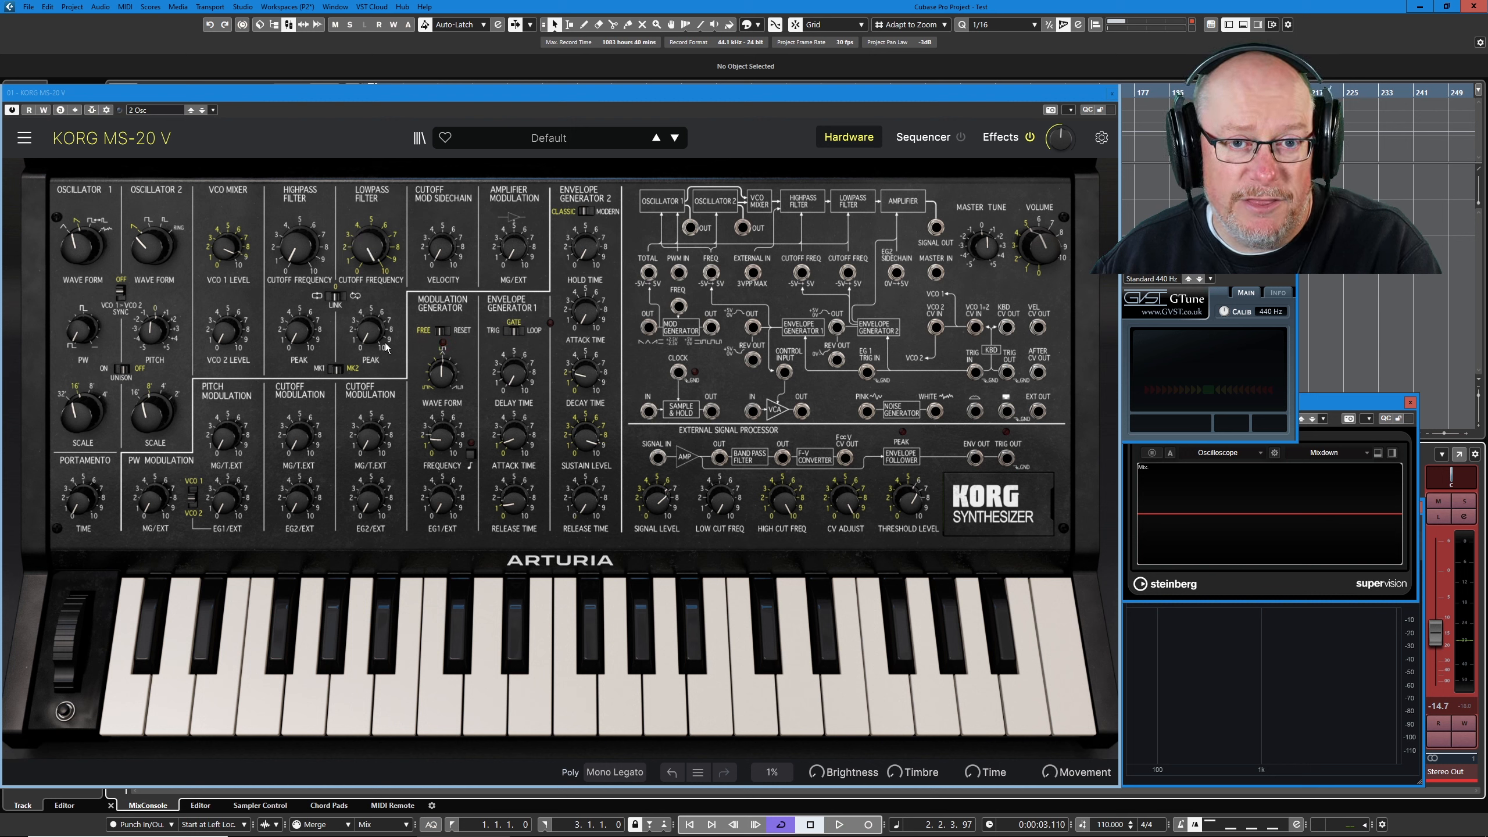
Sweep the HPF cutoff up to about 5171 Hz, then turn it back down.
left_click_drag(296, 249, 295, 237)
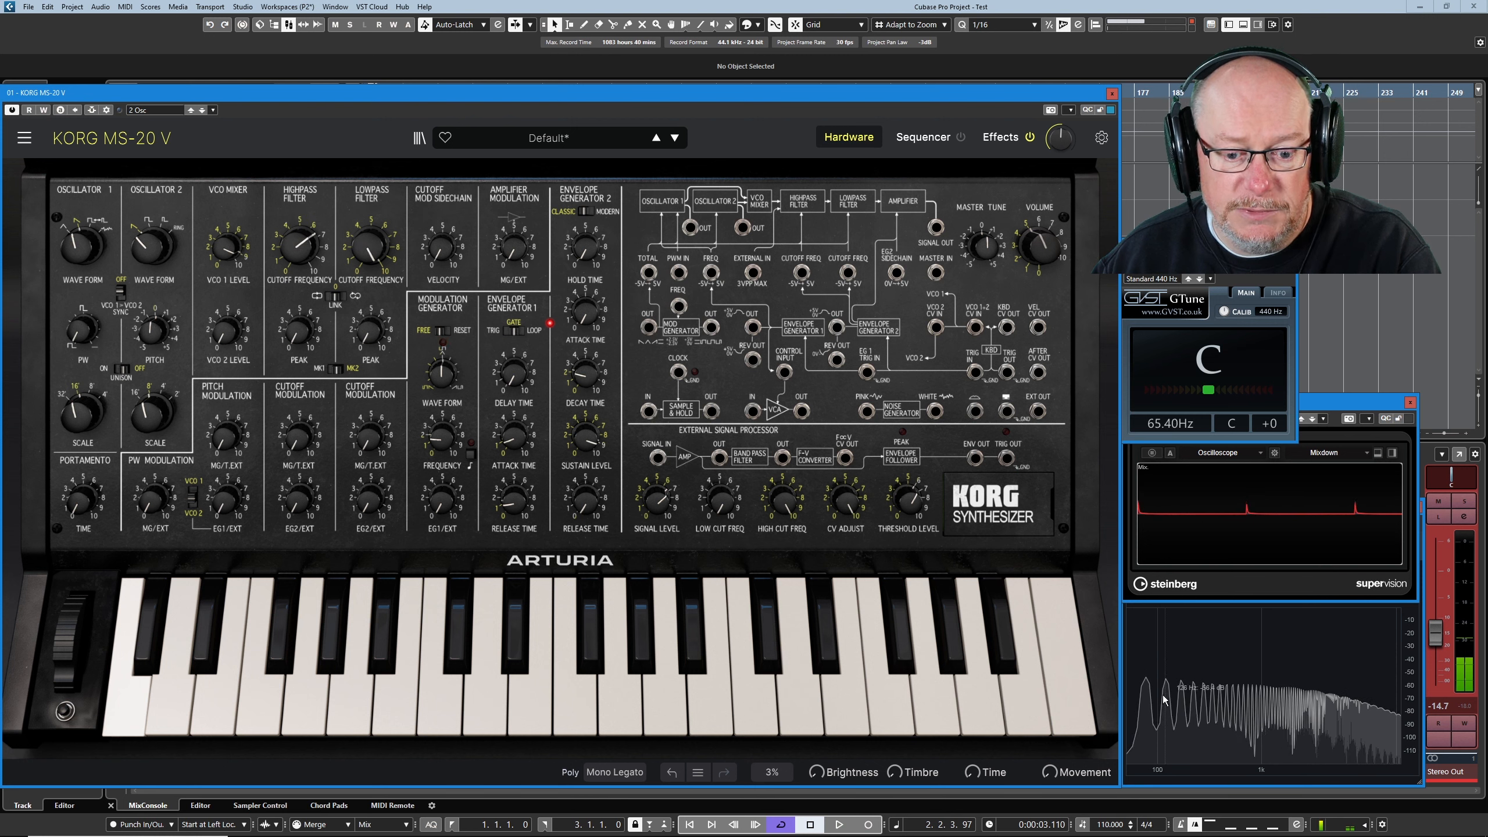
left_click_drag(297, 244, 297, 228)
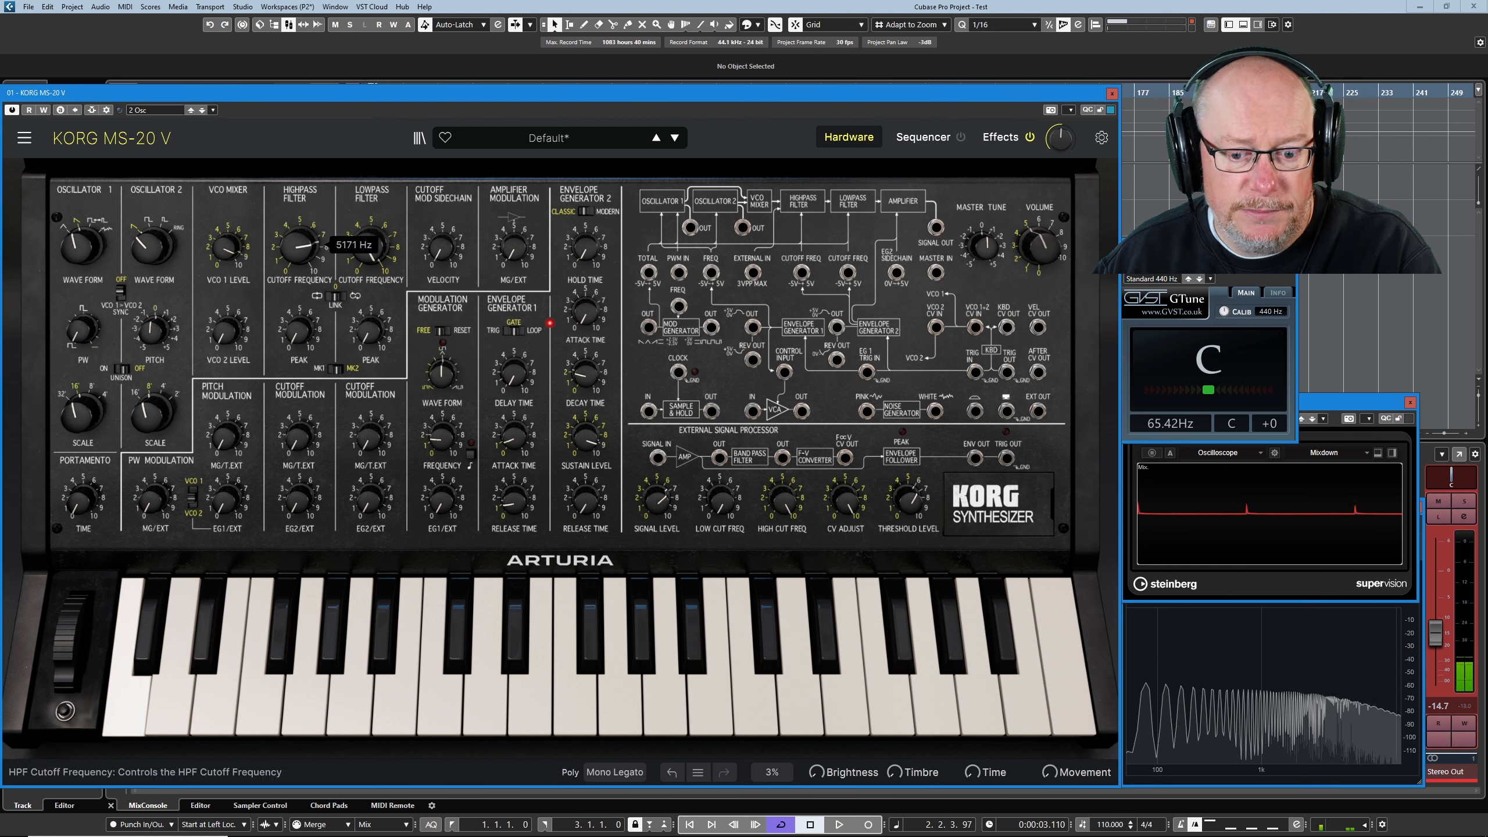
left_click_drag(297, 244, 297, 218)
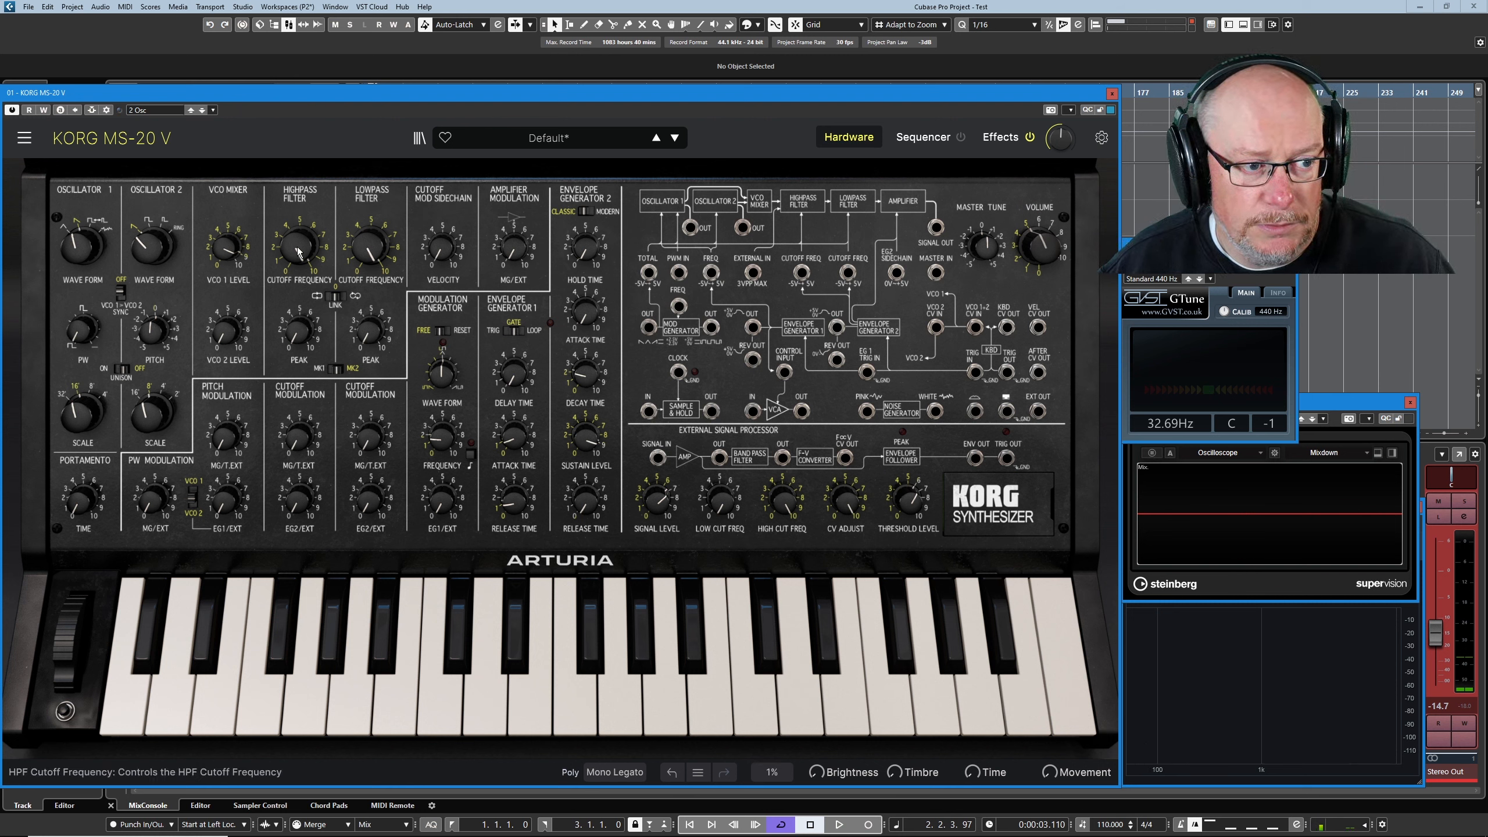
mouse_move(312, 223)
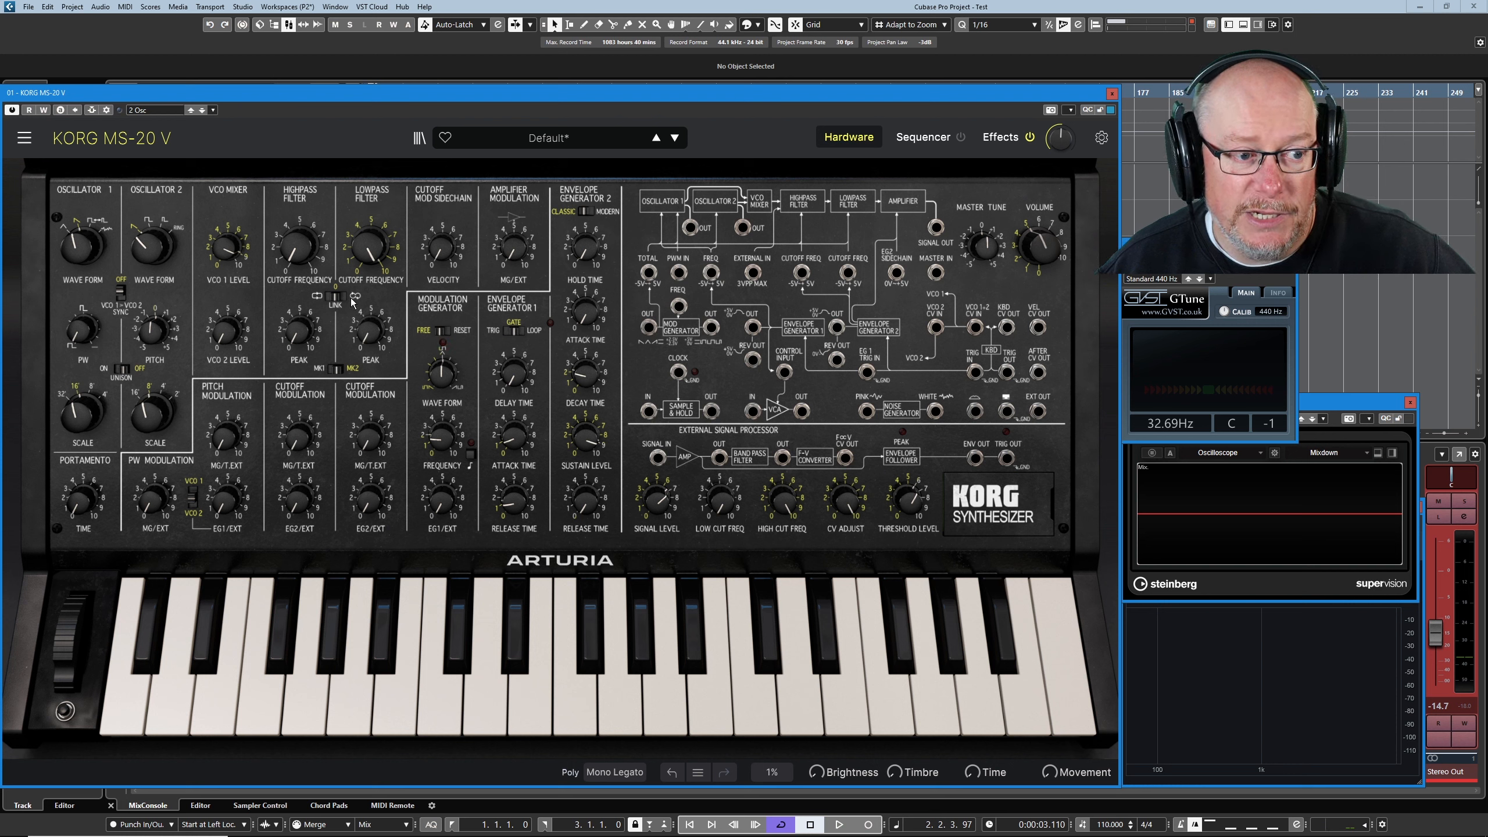
left_click_drag(296, 248, 295, 261)
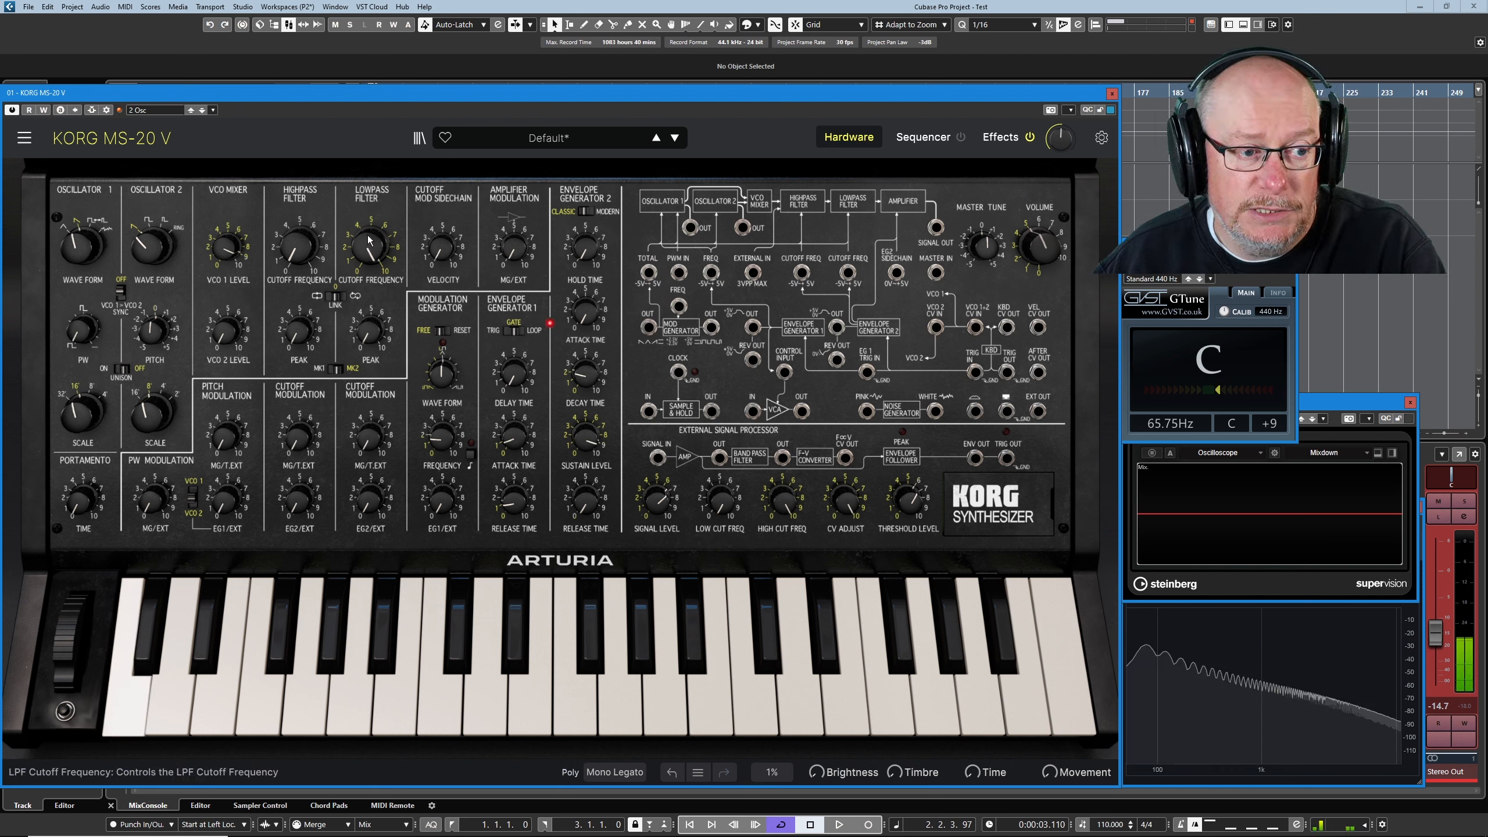
Turn the LPF Cutoff Frequency knob down to darken the tone.
left_click_drag(368, 244, 367, 232)
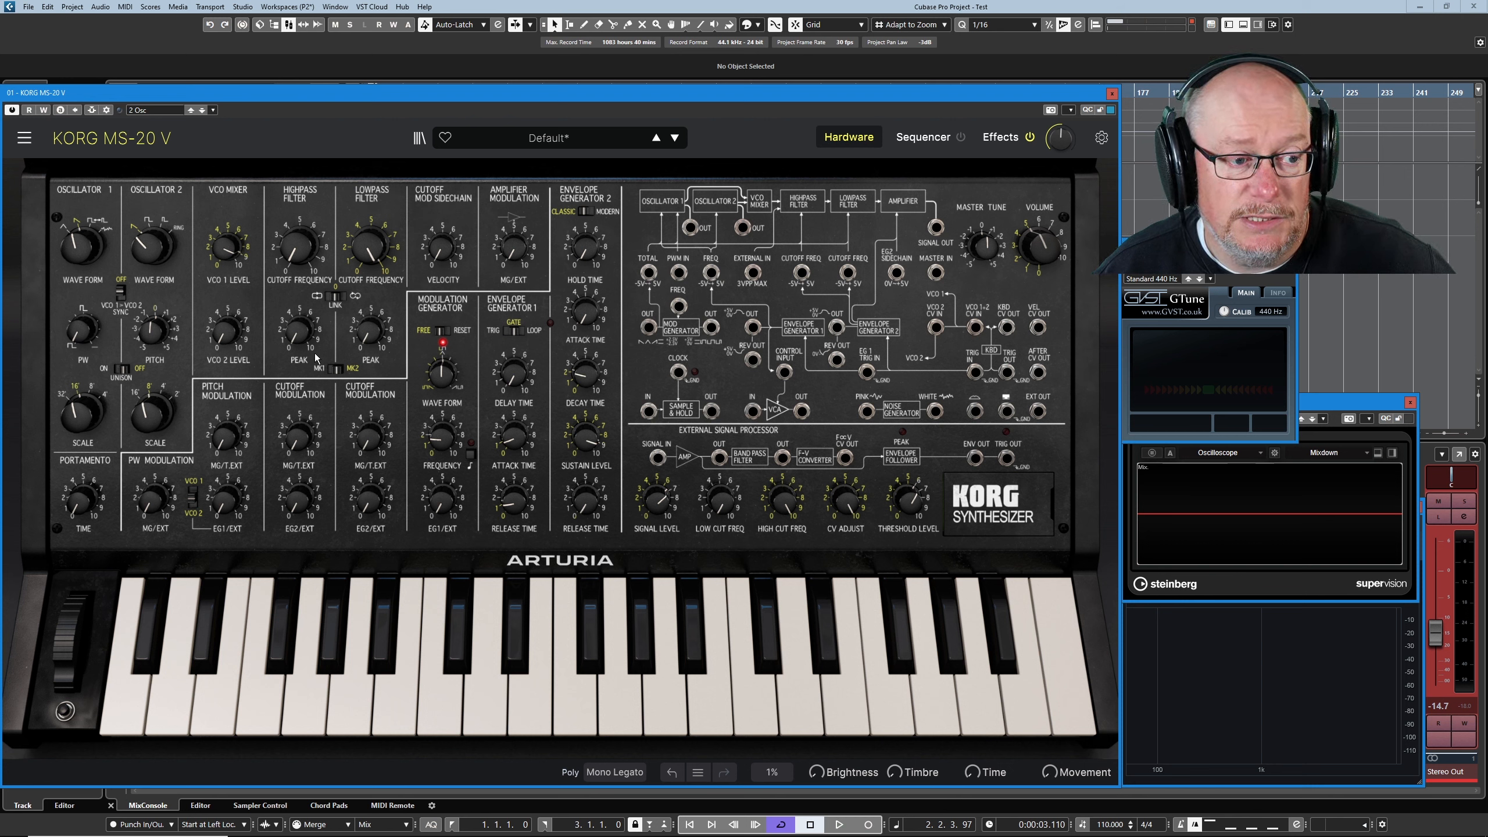
mouse_move(294, 341)
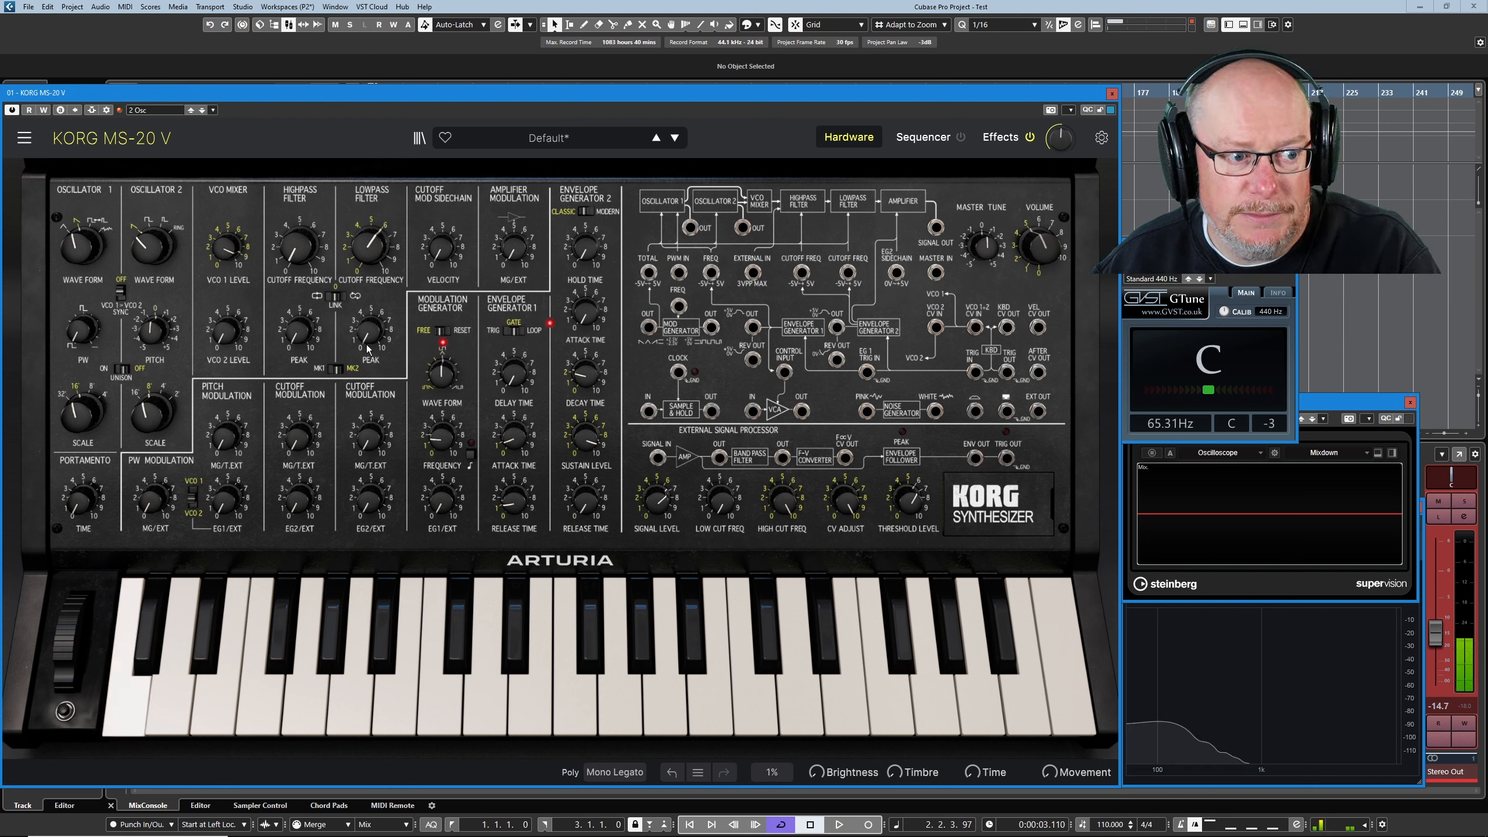
Push the LPF Peak resonance up to 0.800, then ease it back to about 0.688.
left_click_drag(370, 337, 370, 328)
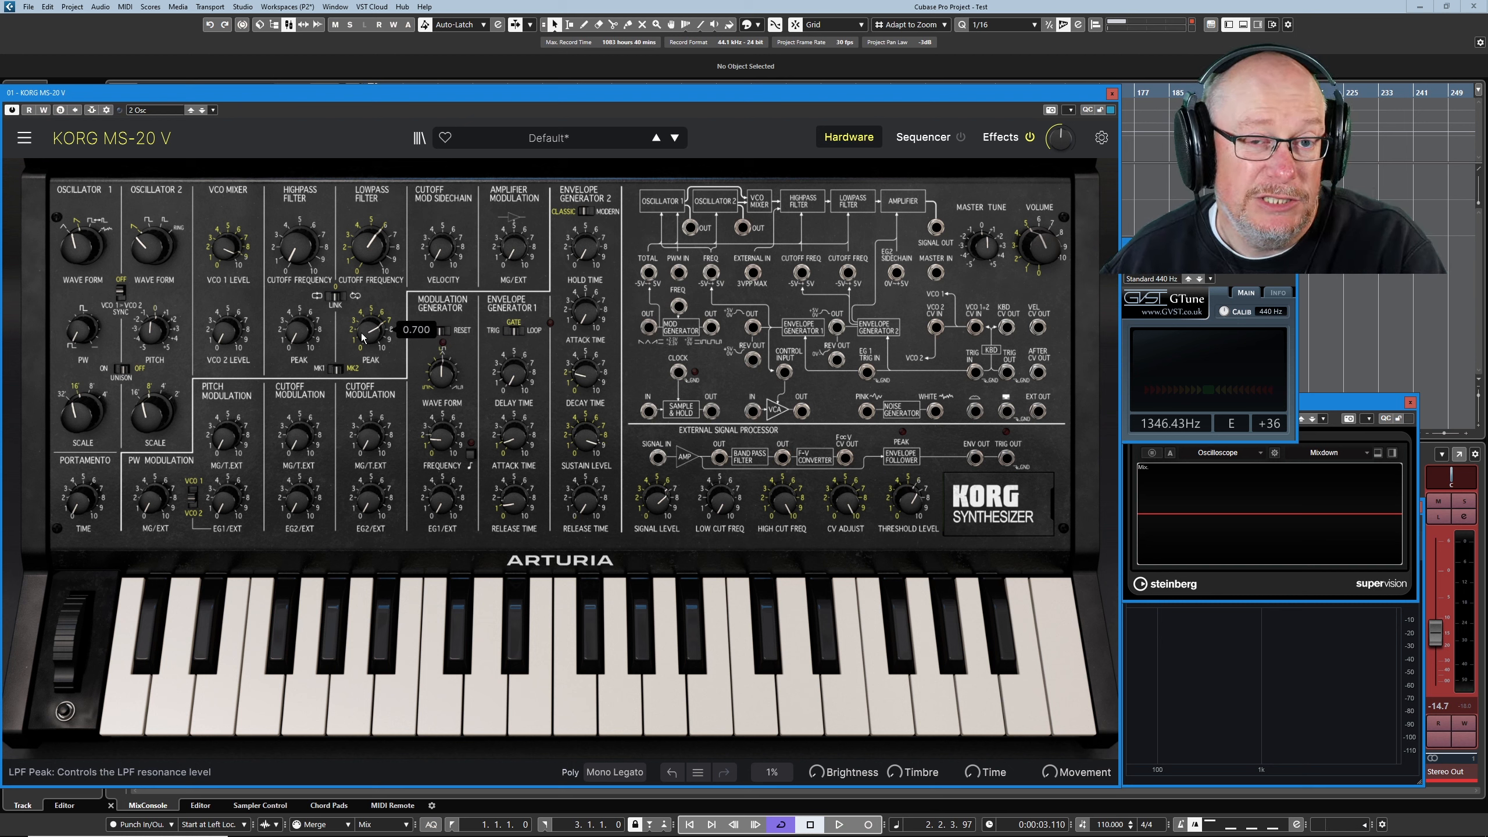
mouse_move(396, 310)
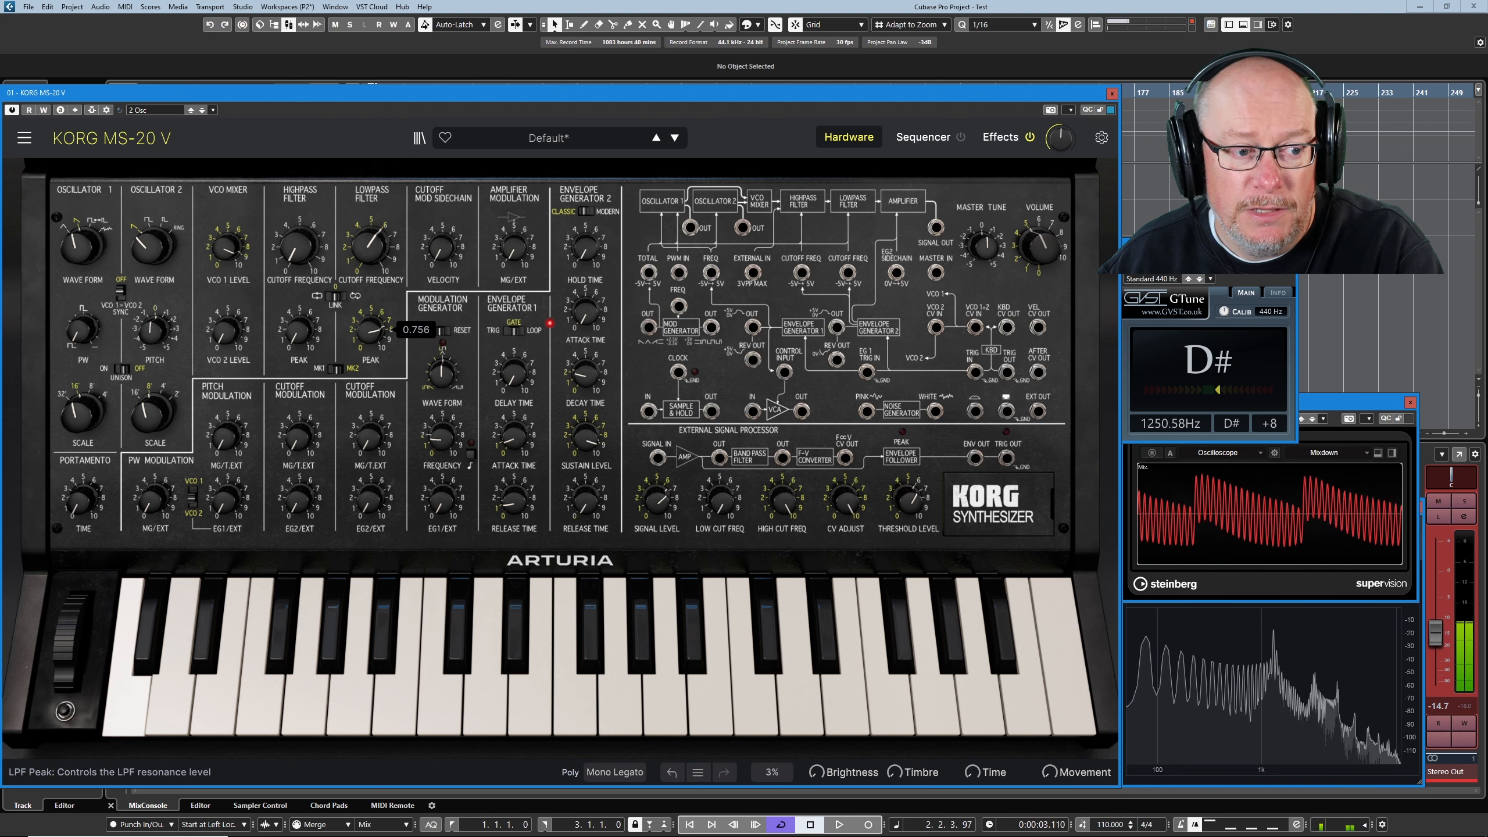
left_click_drag(366, 329, 366, 360)
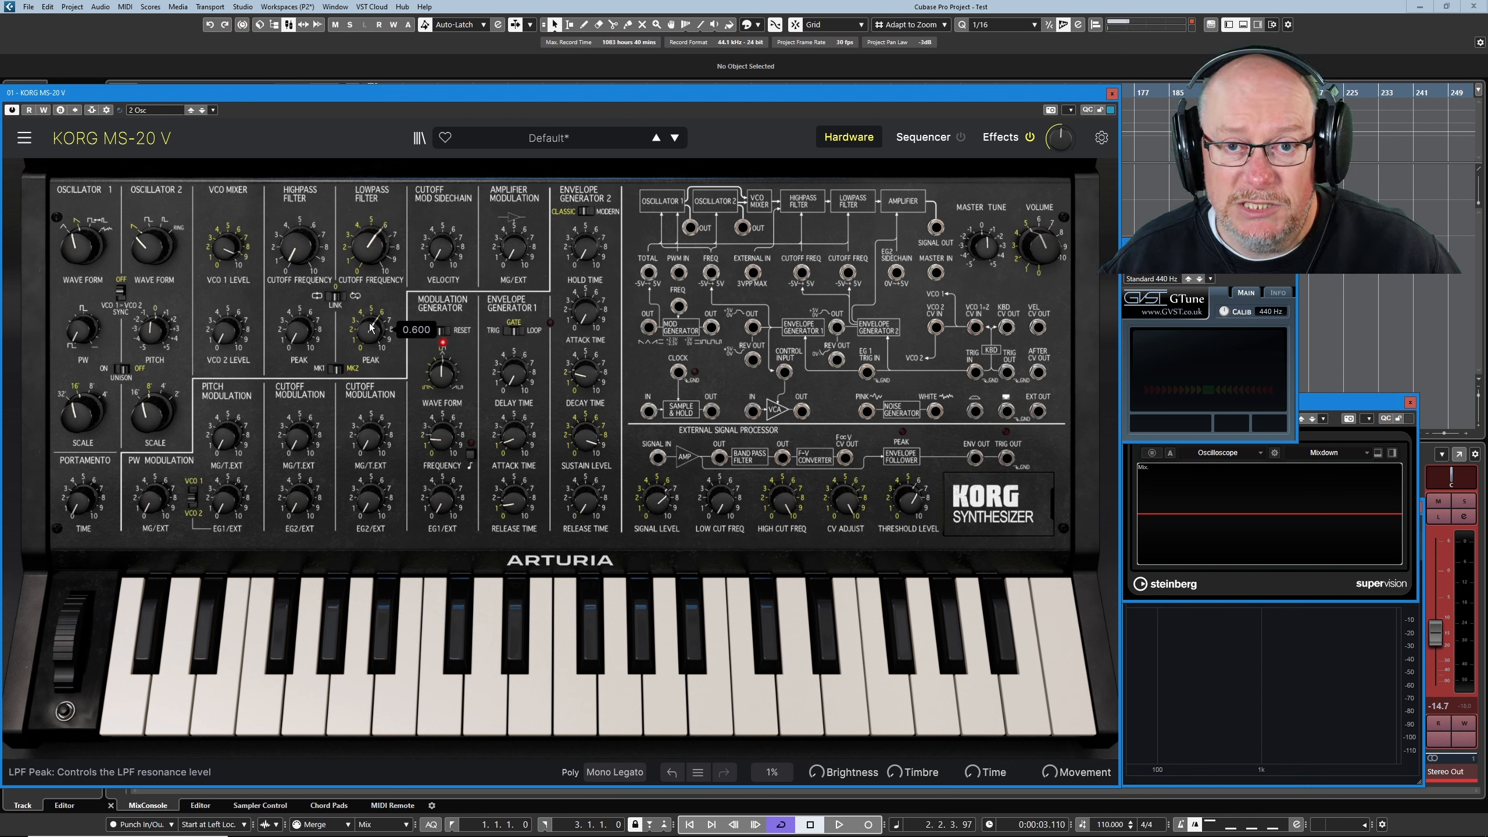
left_click_drag(370, 327, 370, 318)
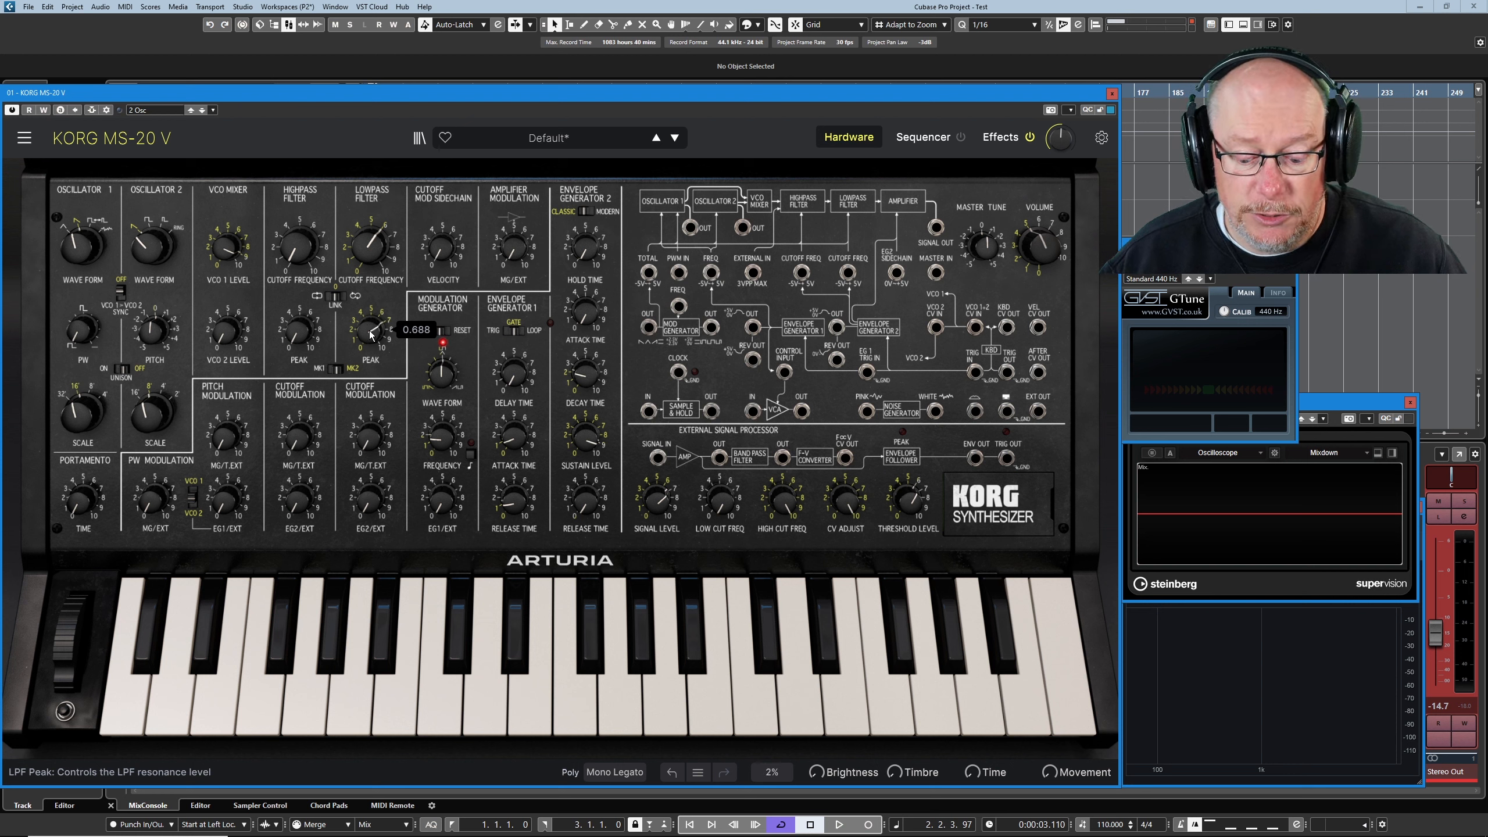
left_click_drag(370, 331, 374, 323)
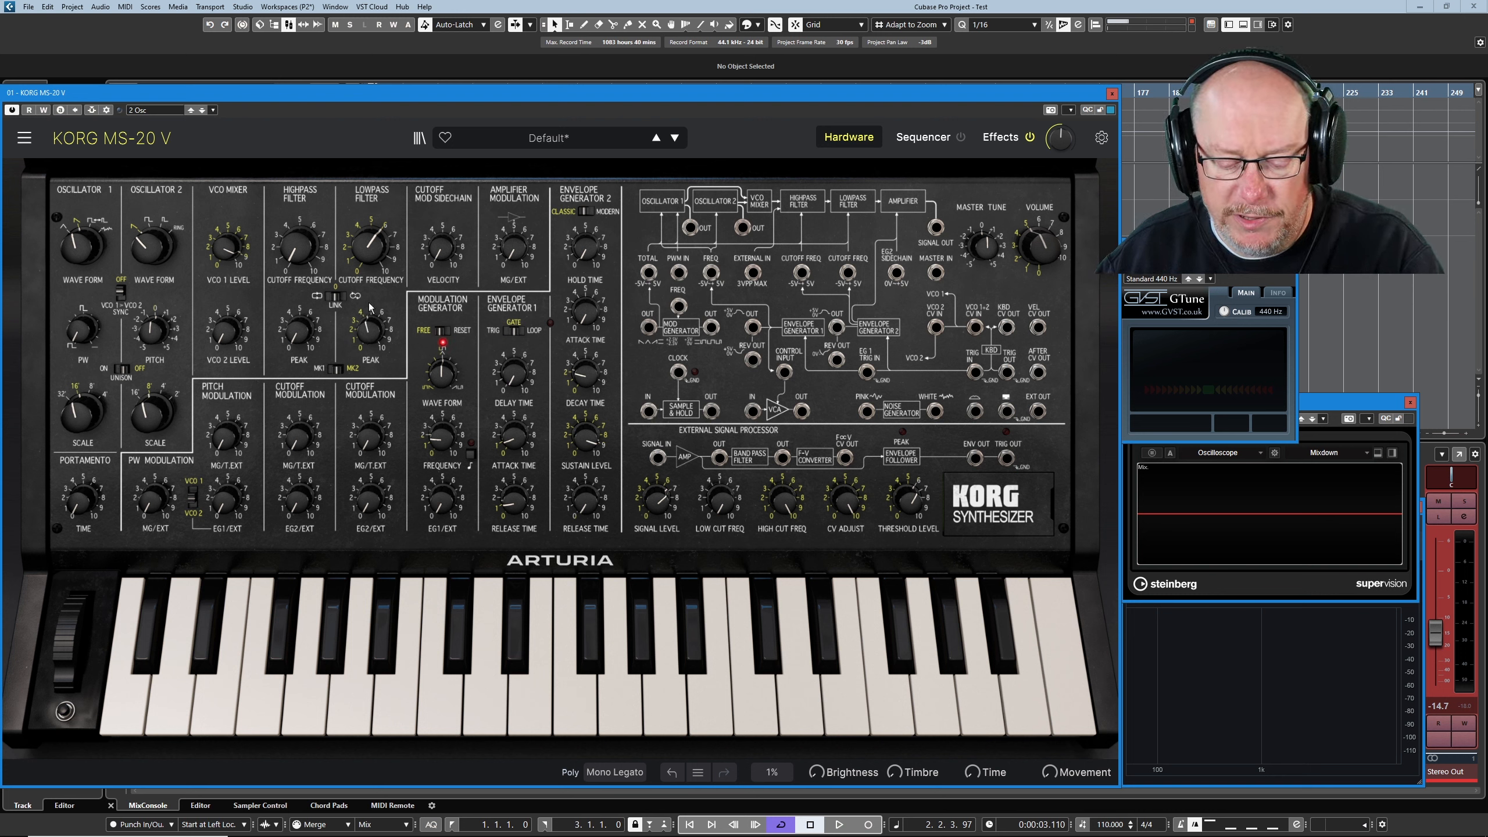
mouse_move(367, 257)
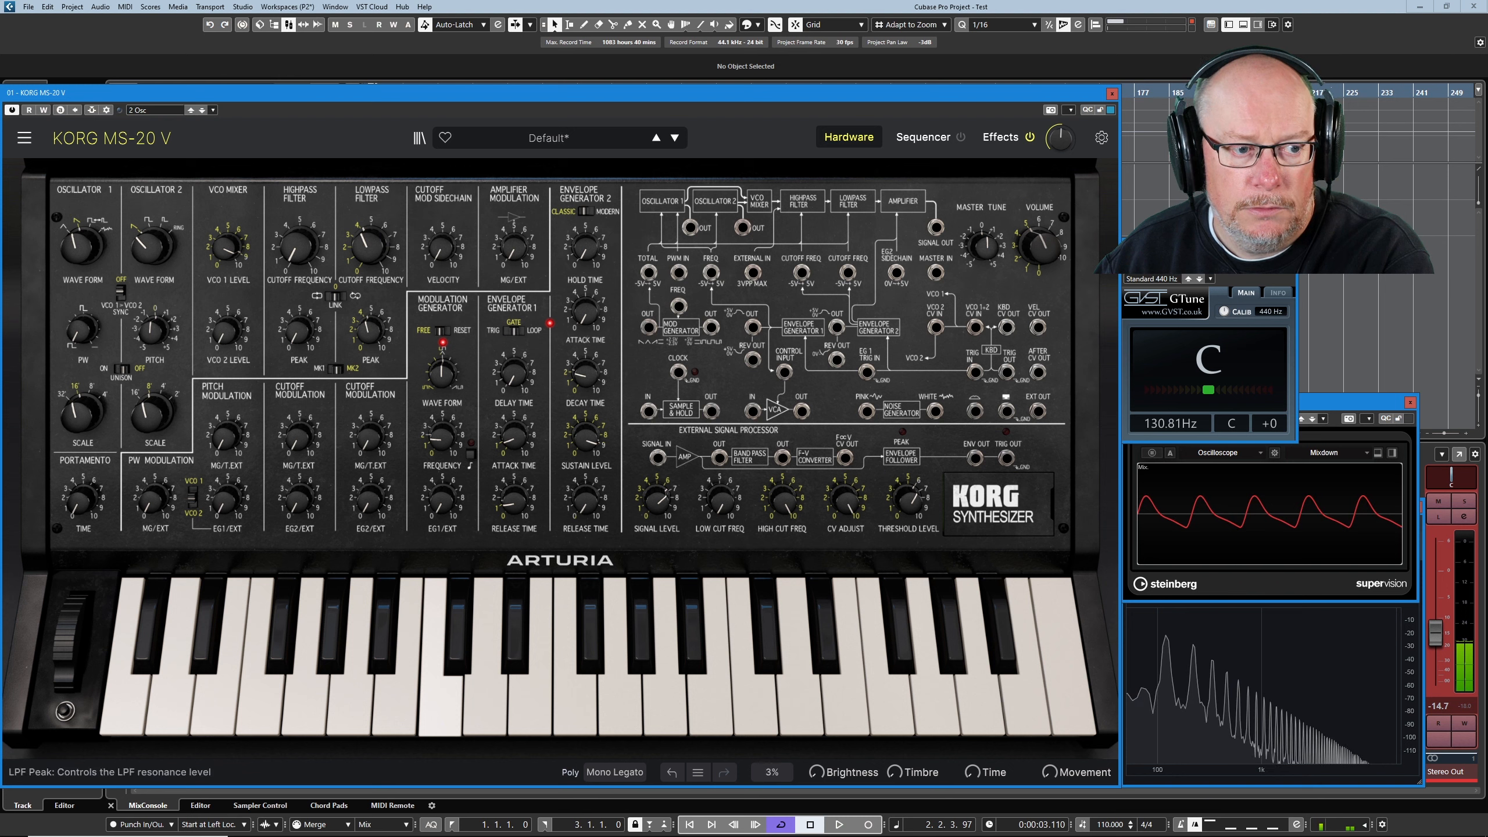
Ease the LPF peak down and set the HPF Peak resonance to 0.500.
left_click_drag(371, 244, 372, 236)
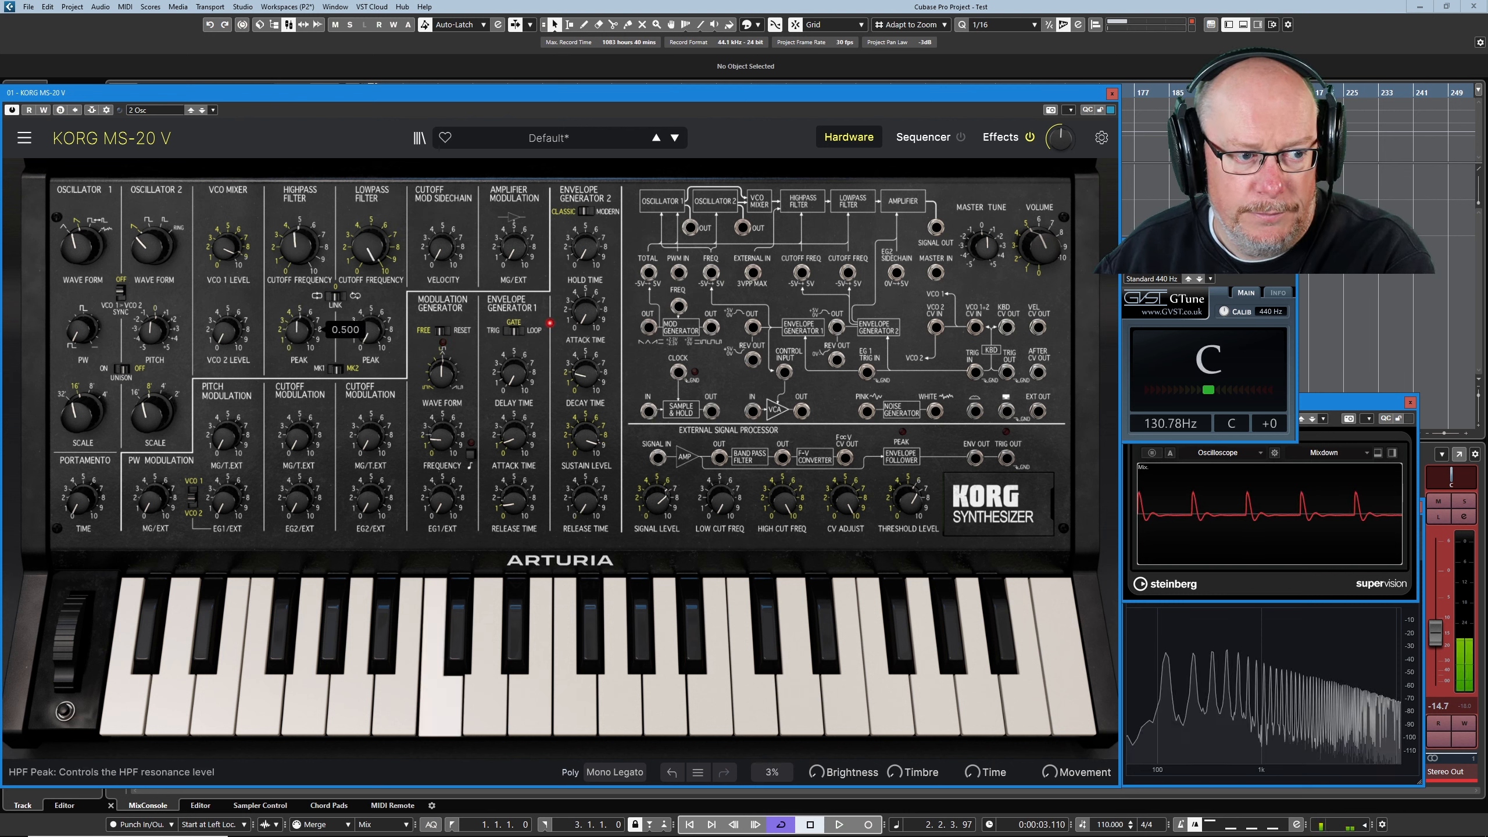
left_click_drag(296, 247, 296, 241)
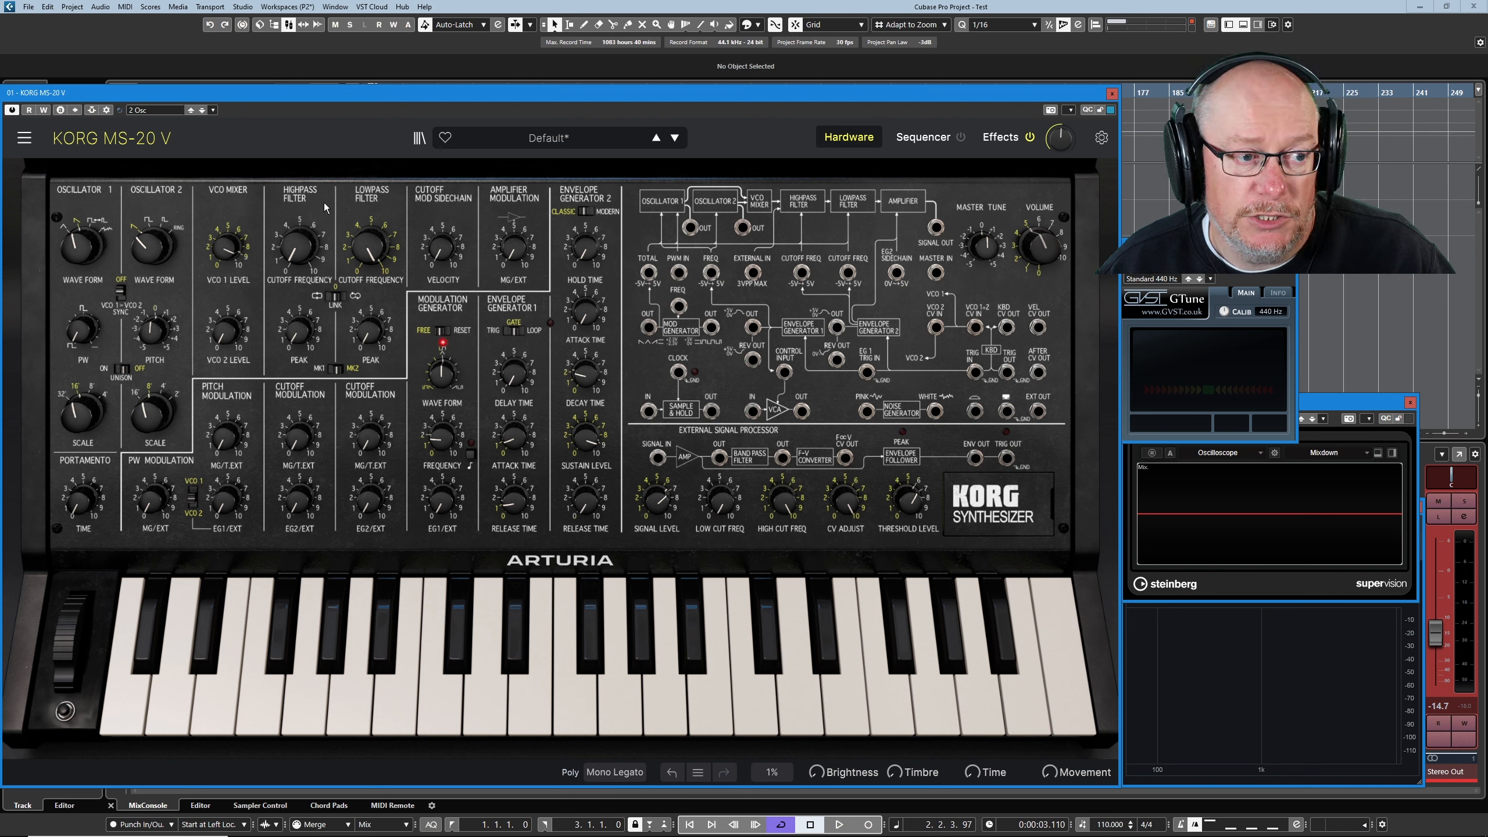
mouse_move(324, 296)
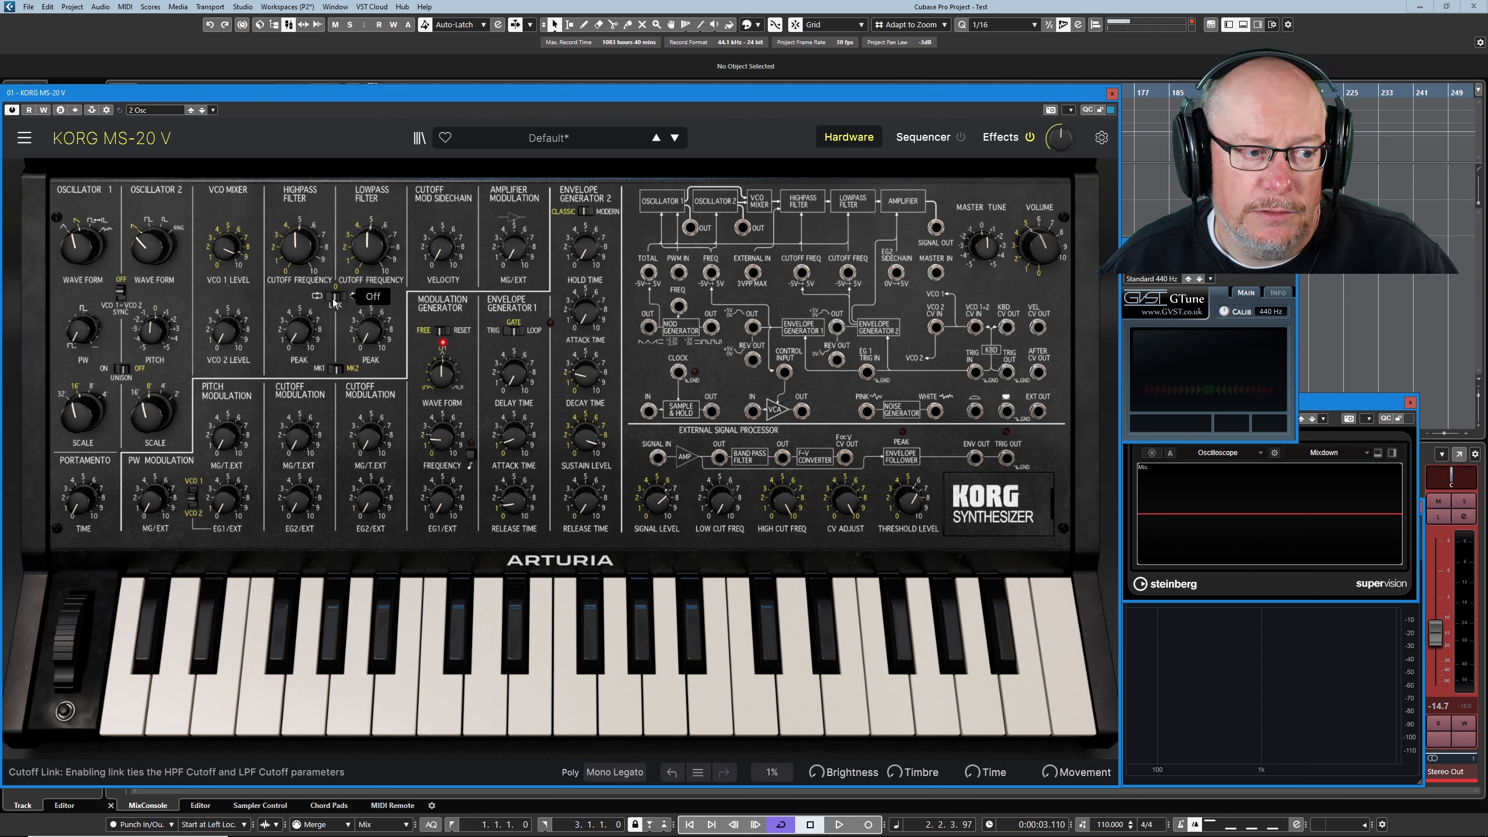
Link the highpass and lowpass cutoffs and sweep the HPF cutoff to about 563 Hz.
left_click(321, 296)
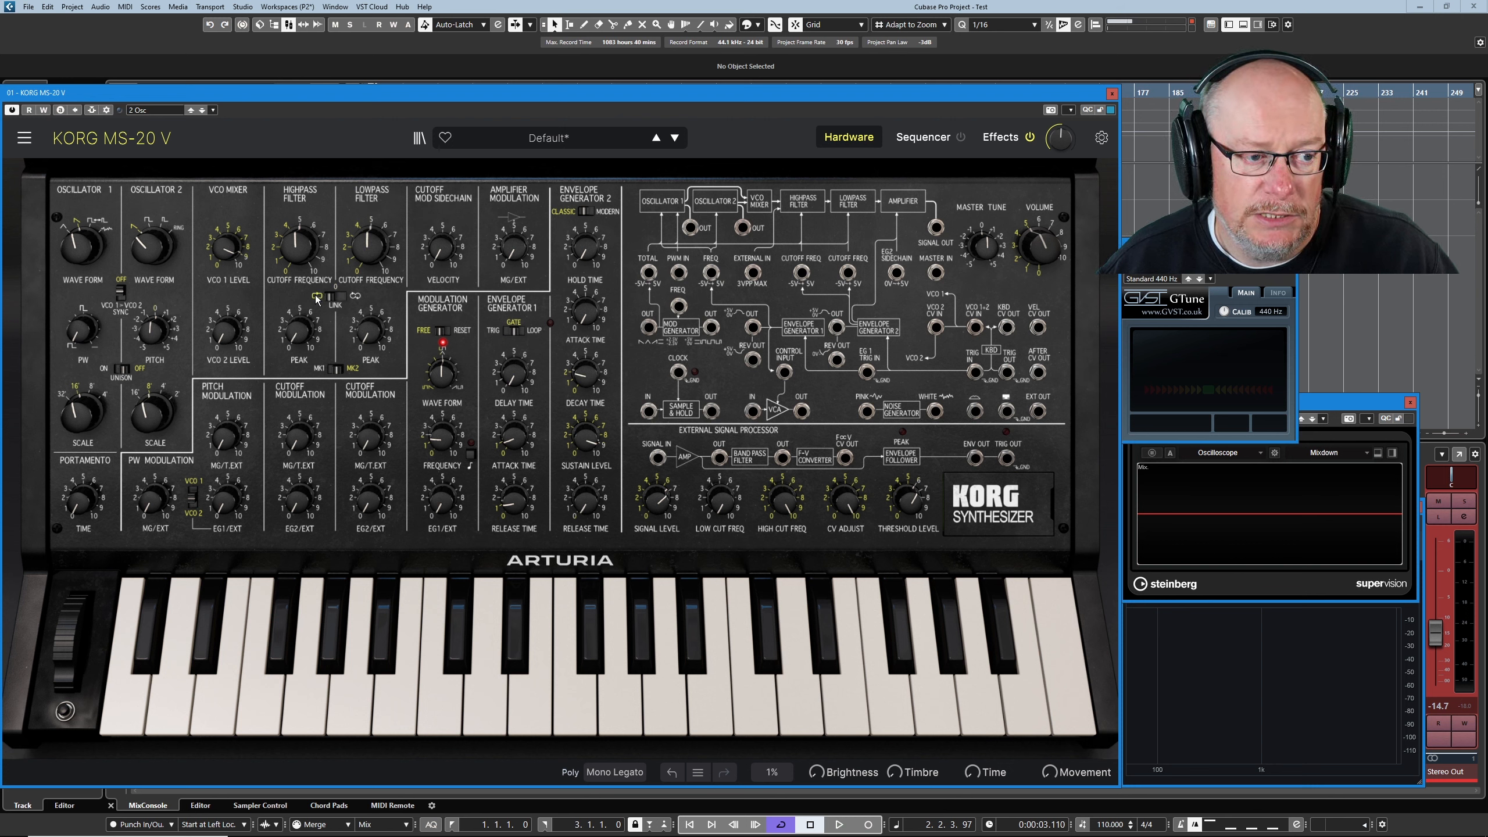
mouse_move(298, 317)
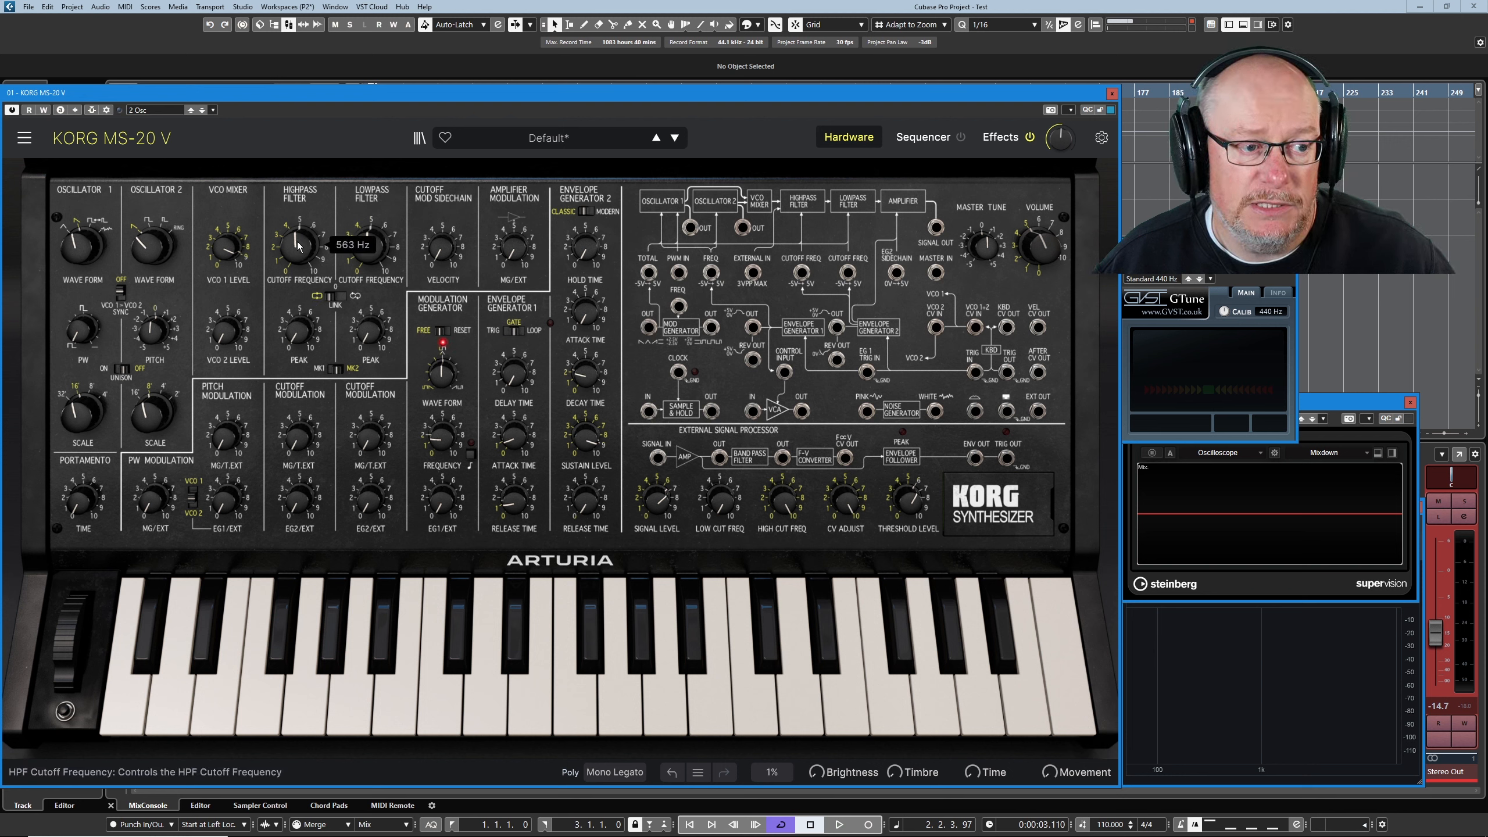
mouse_move(297, 244)
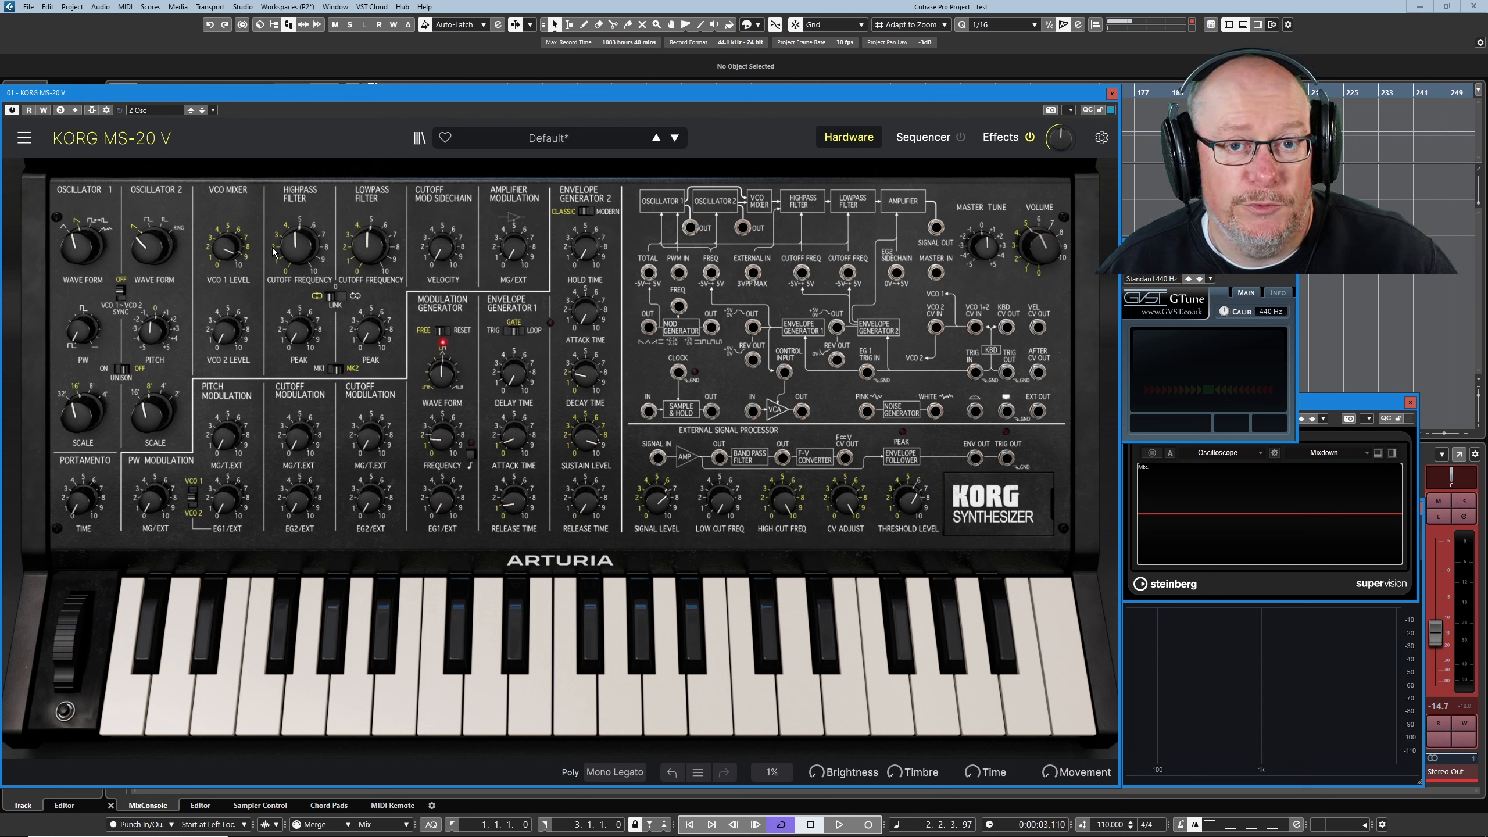
left_click_drag(297, 246, 297, 237)
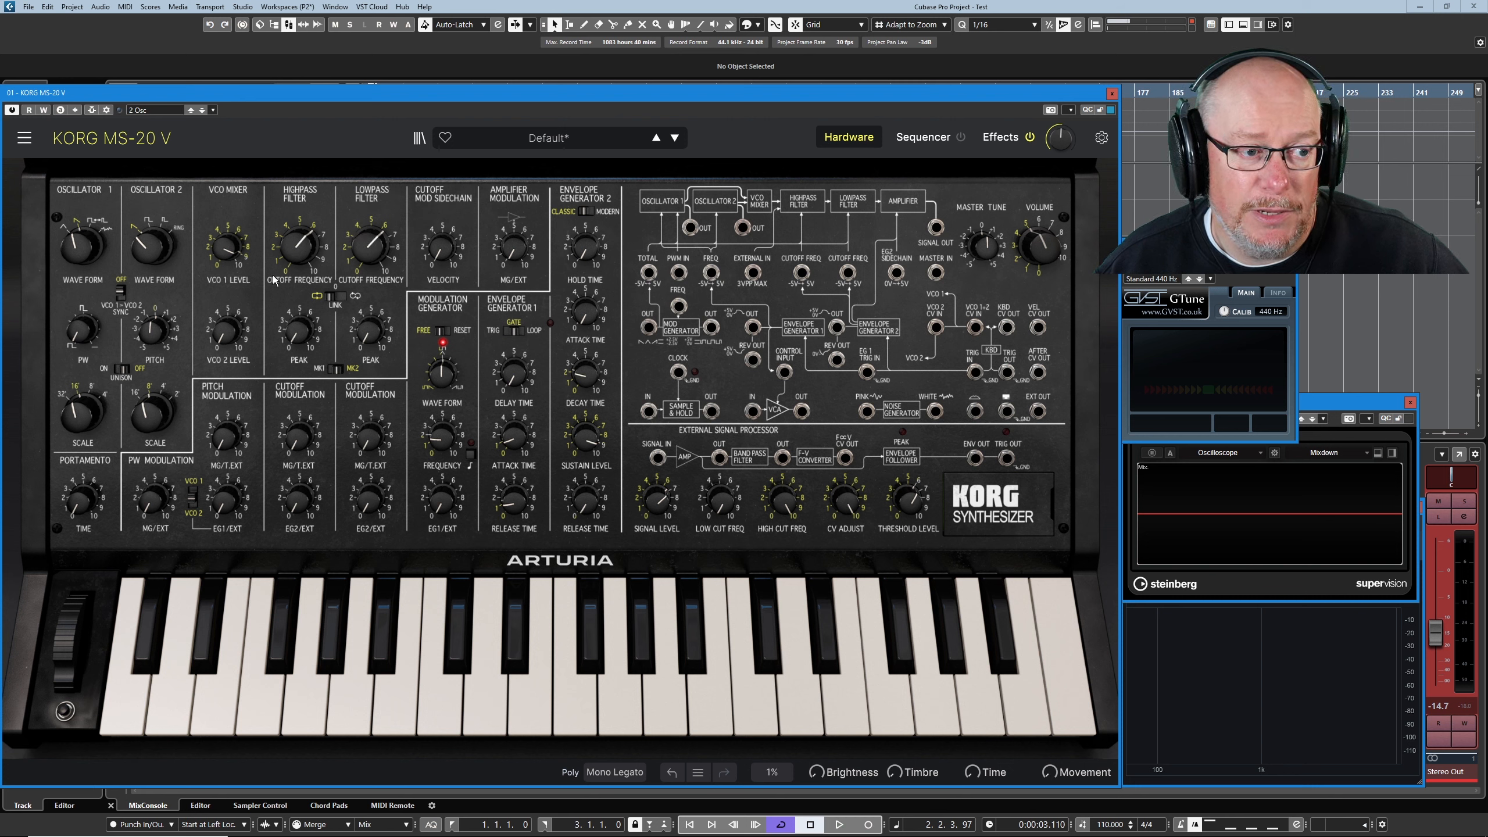
mouse_move(325, 301)
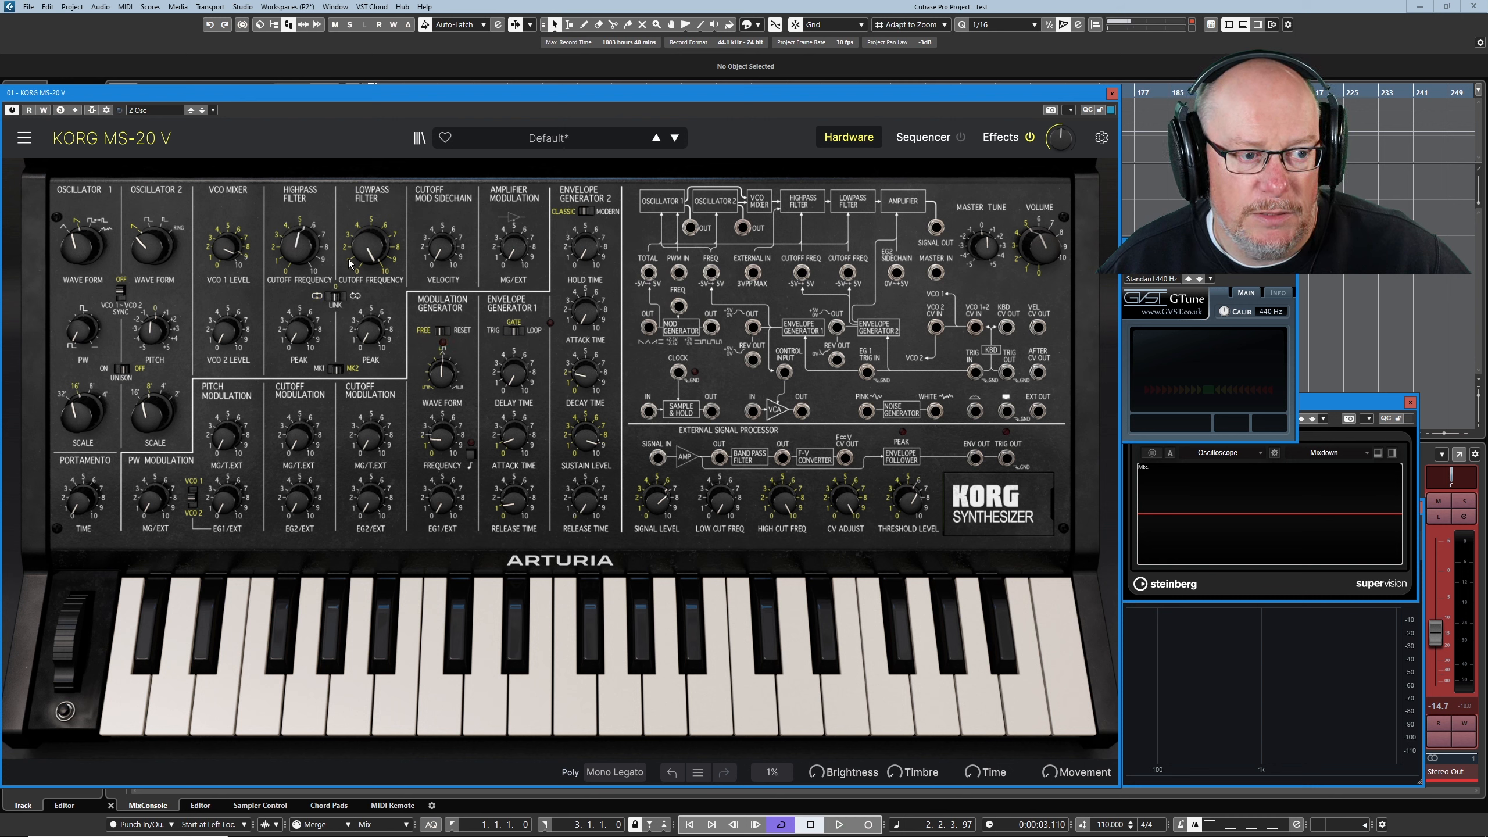
mouse_move(296, 245)
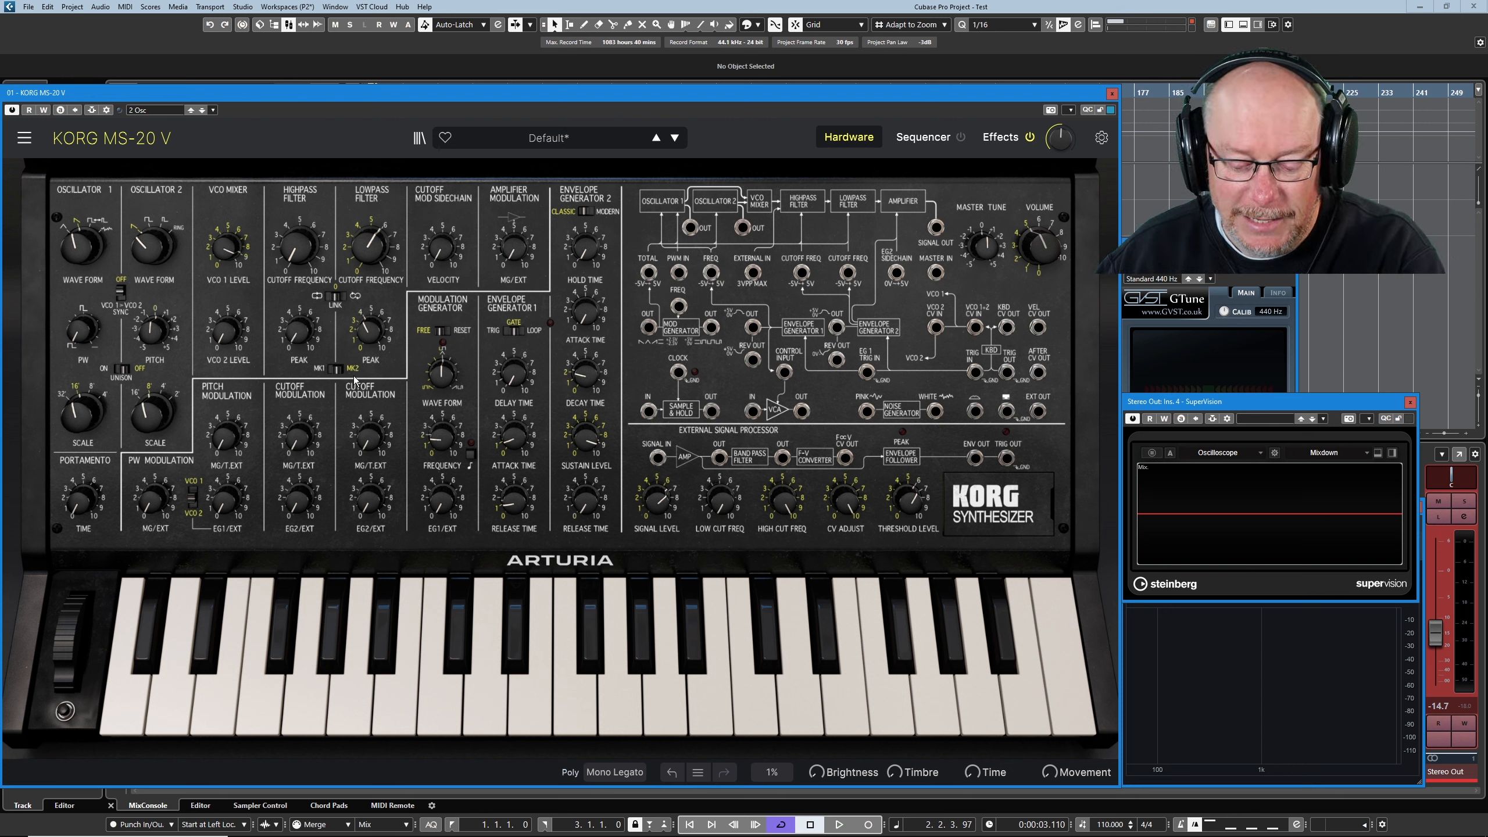
mouse_move(439, 473)
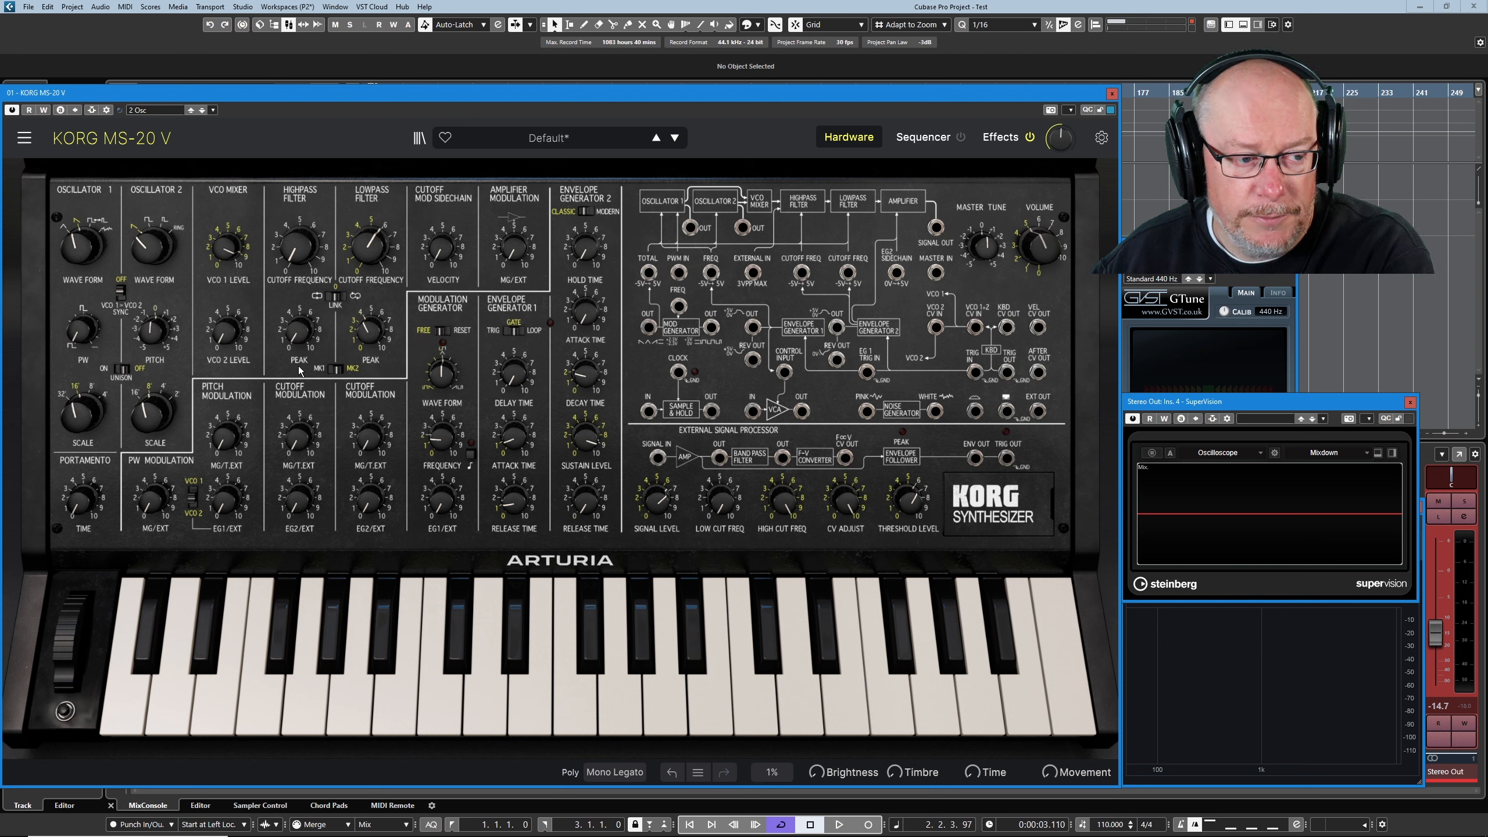
mouse_move(707, 467)
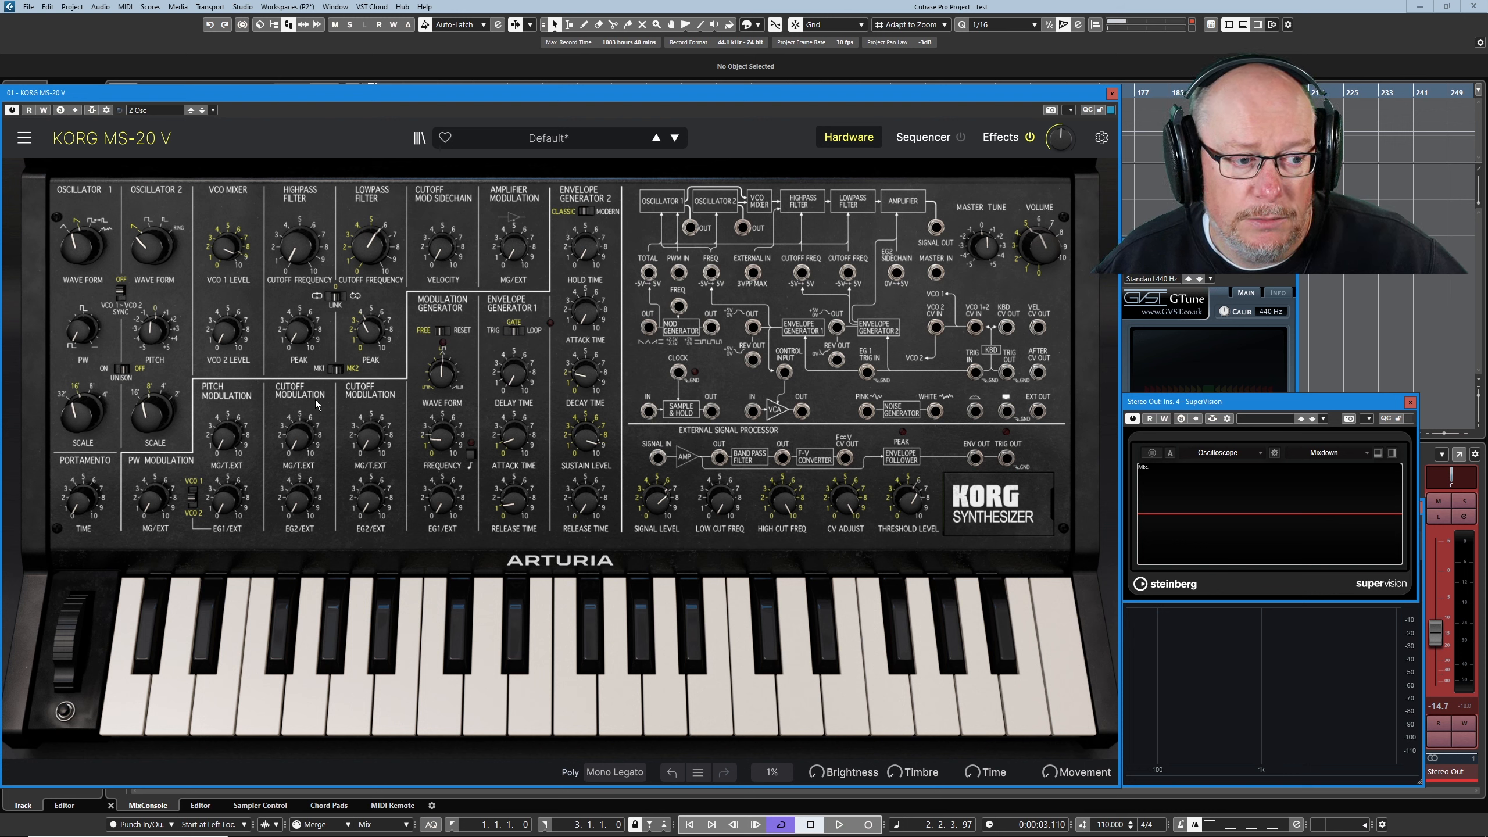
mouse_move(417, 487)
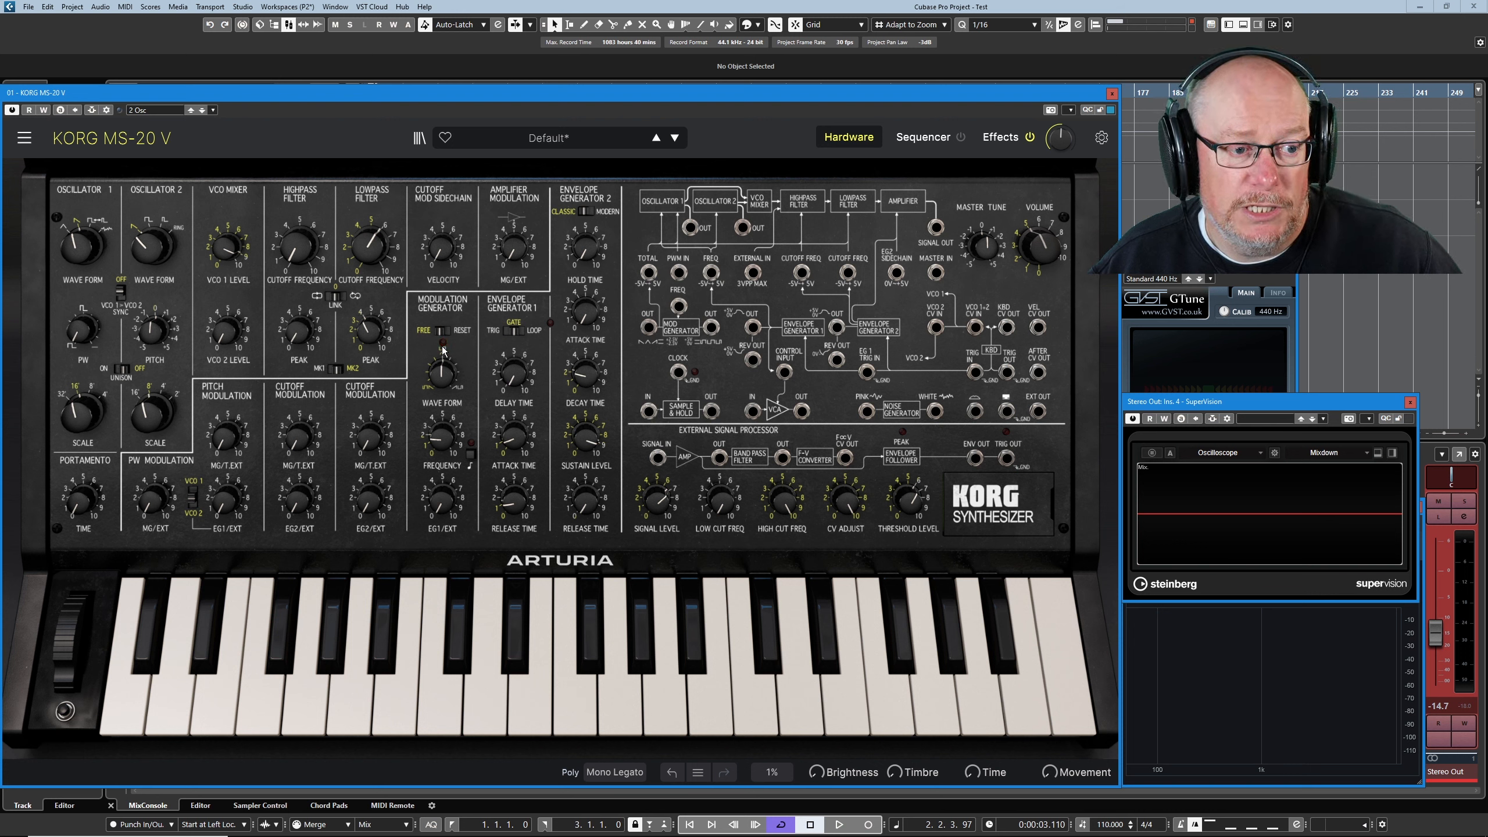
mouse_move(487, 435)
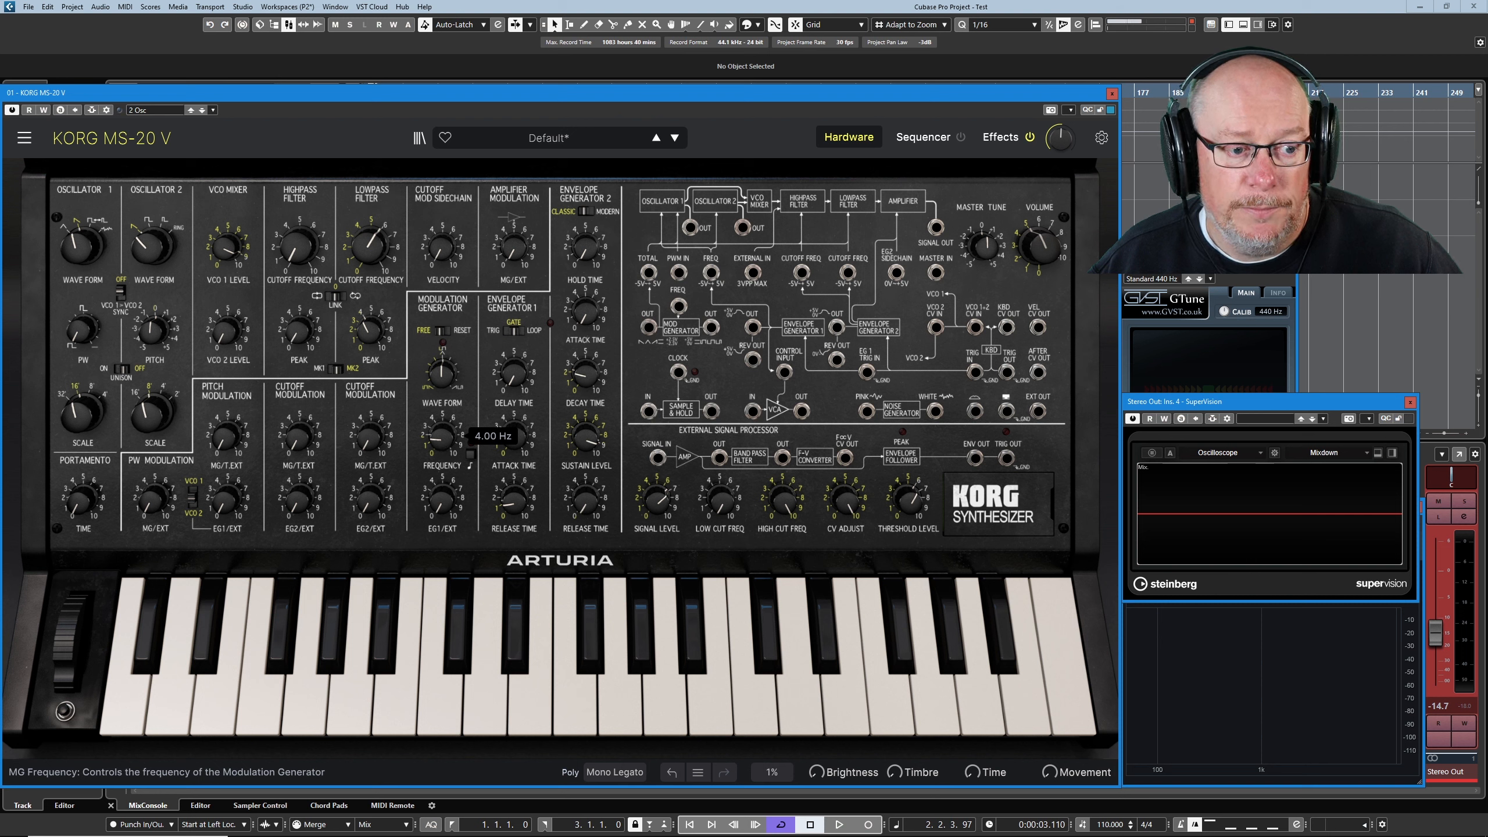
Raise the LPF Cutoff Modulation MG/T.EXT amount to about 0.084, with the MG at 4.00 Hz.
left_click_drag(438, 373, 438, 399)
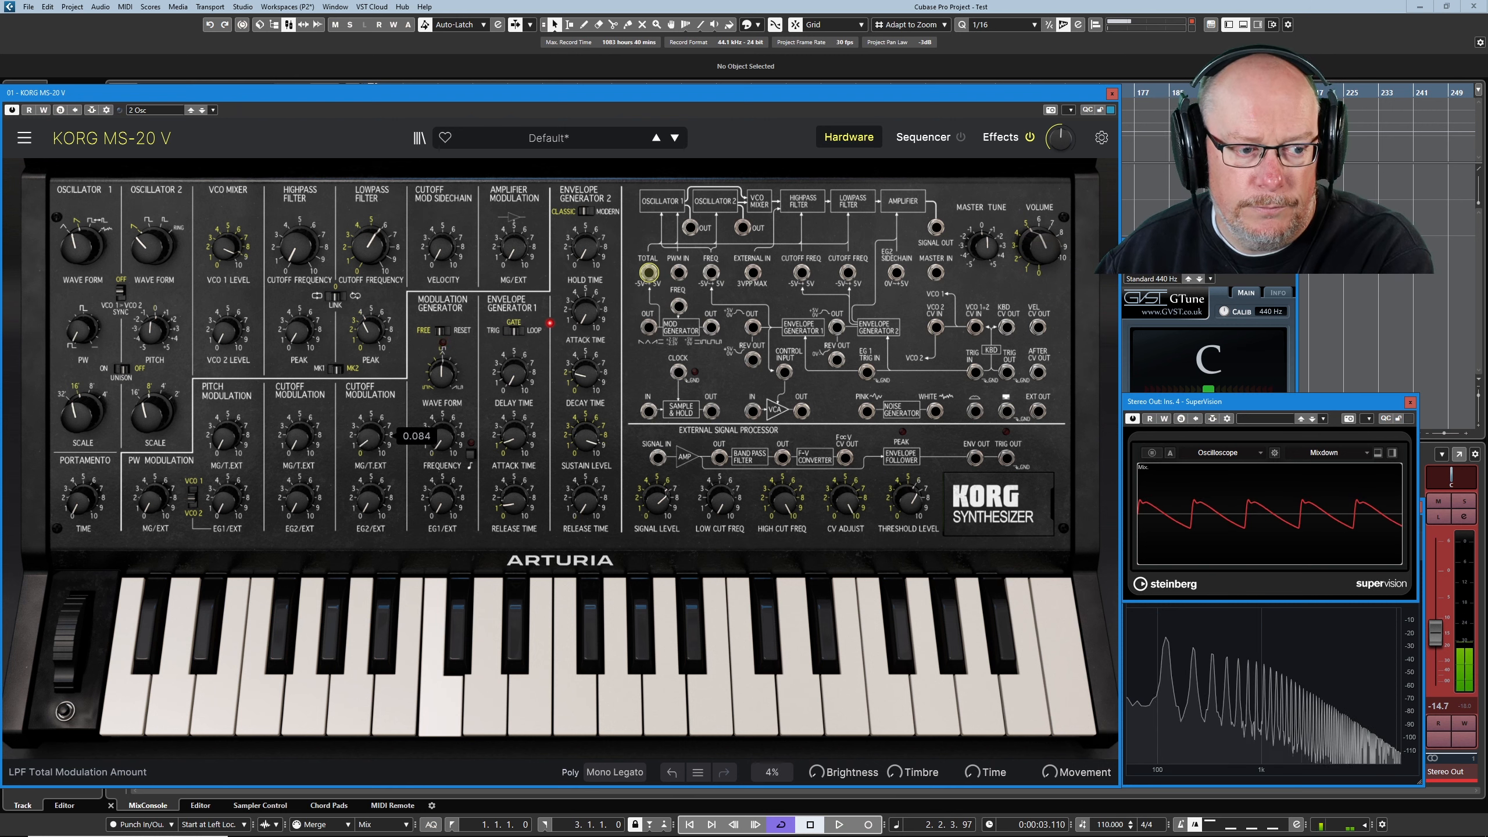
Retune the lowpass cutoff up and down, then deepen MG cutoff modulation to about 0.636.
left_click_drag(370, 435, 370, 418)
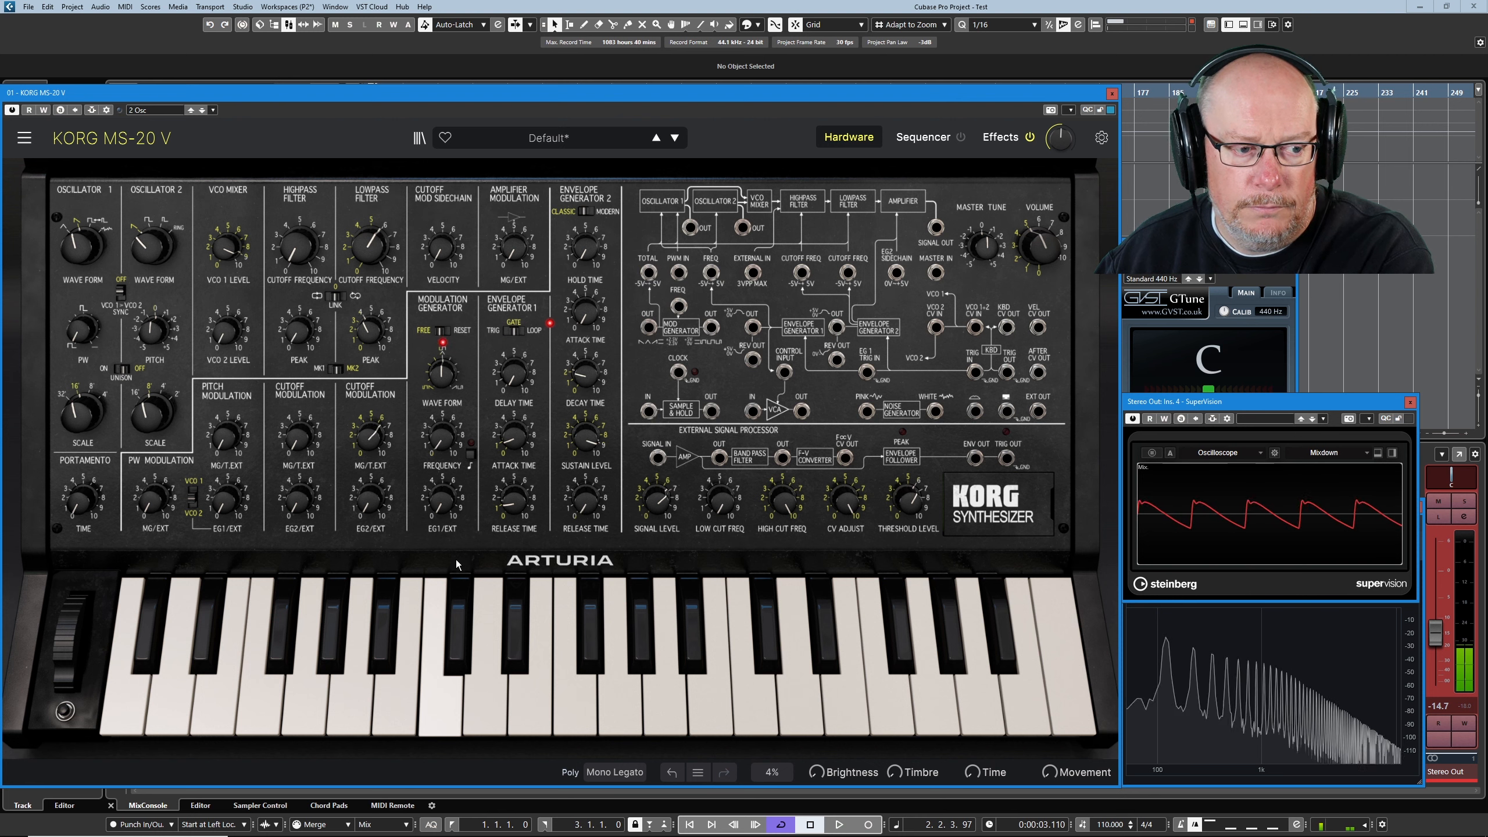
left_click_drag(370, 434, 370, 425)
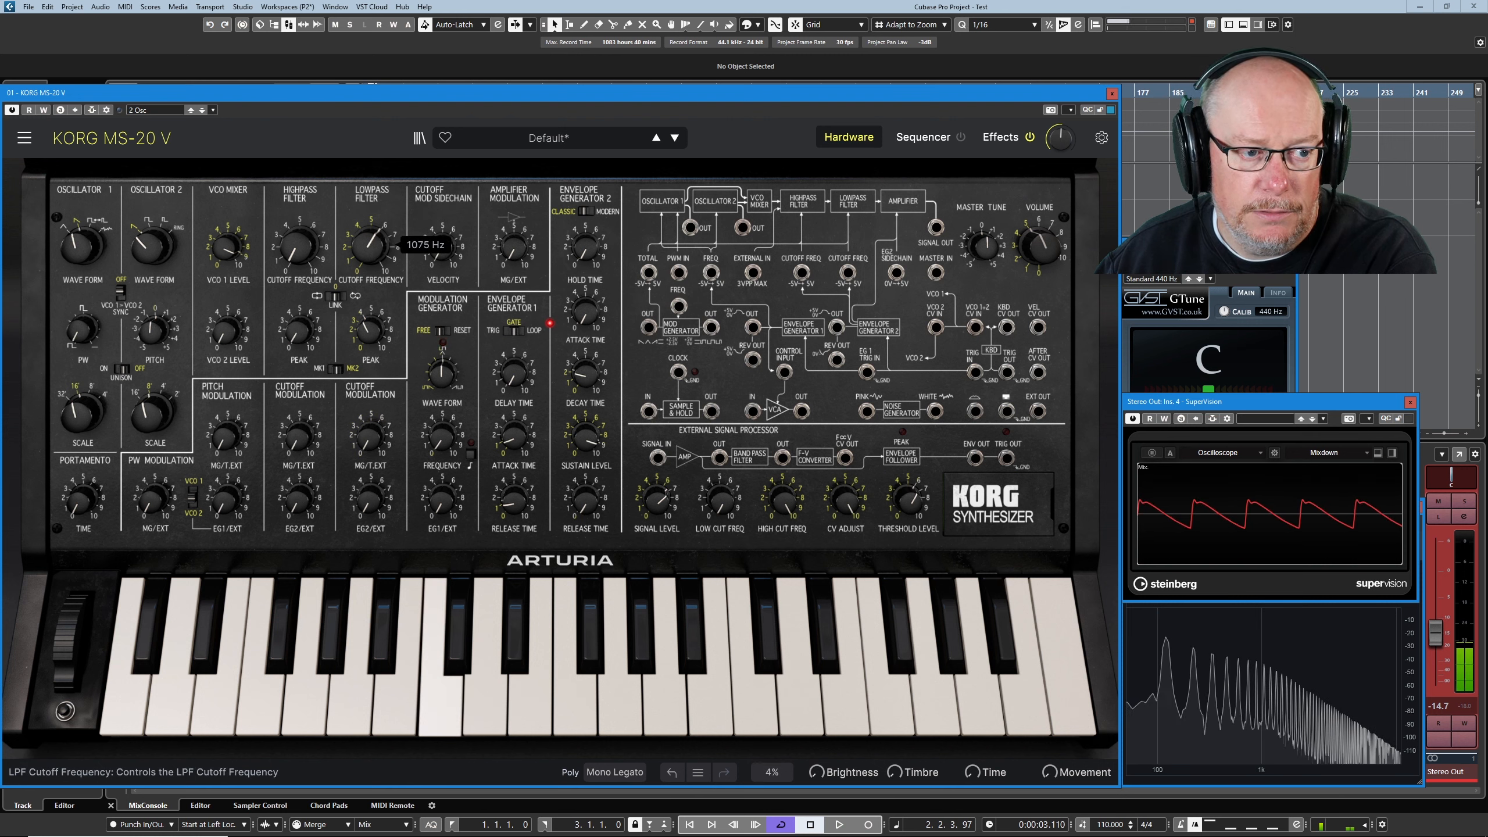
left_click_drag(370, 244, 379, 232)
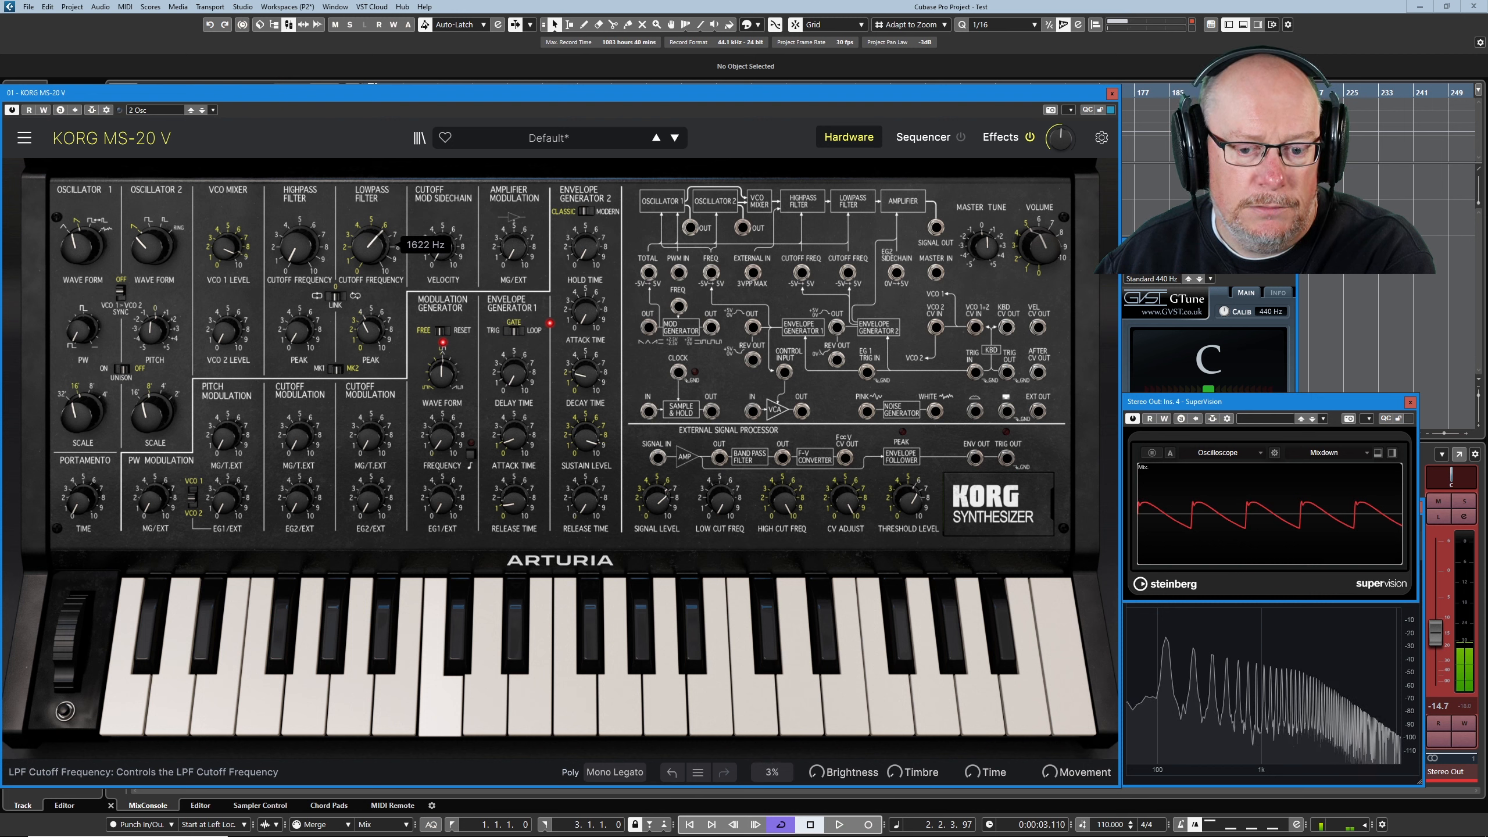
left_click_drag(370, 245, 371, 261)
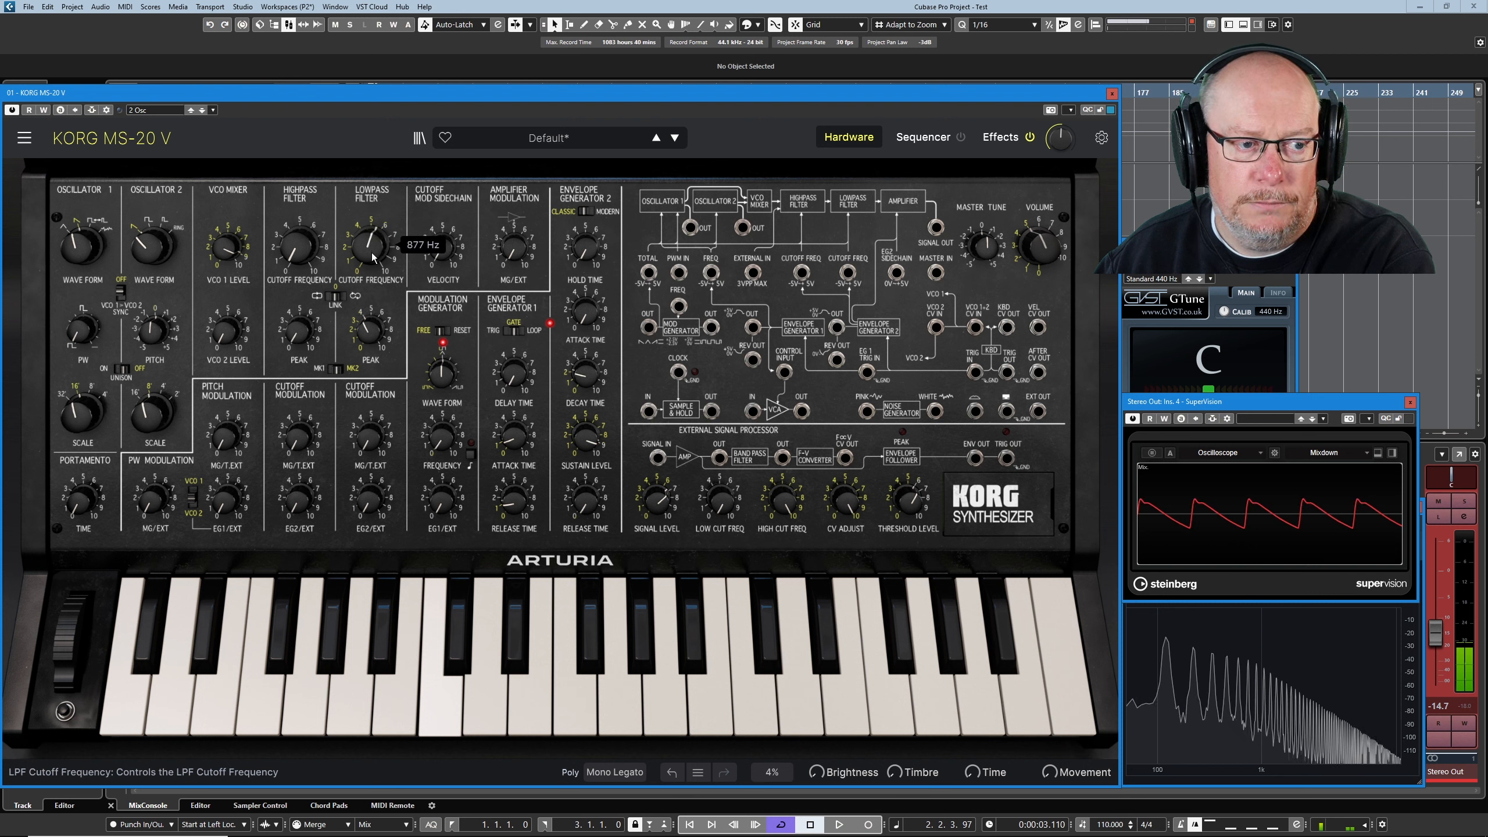
left_click_drag(368, 434, 368, 417)
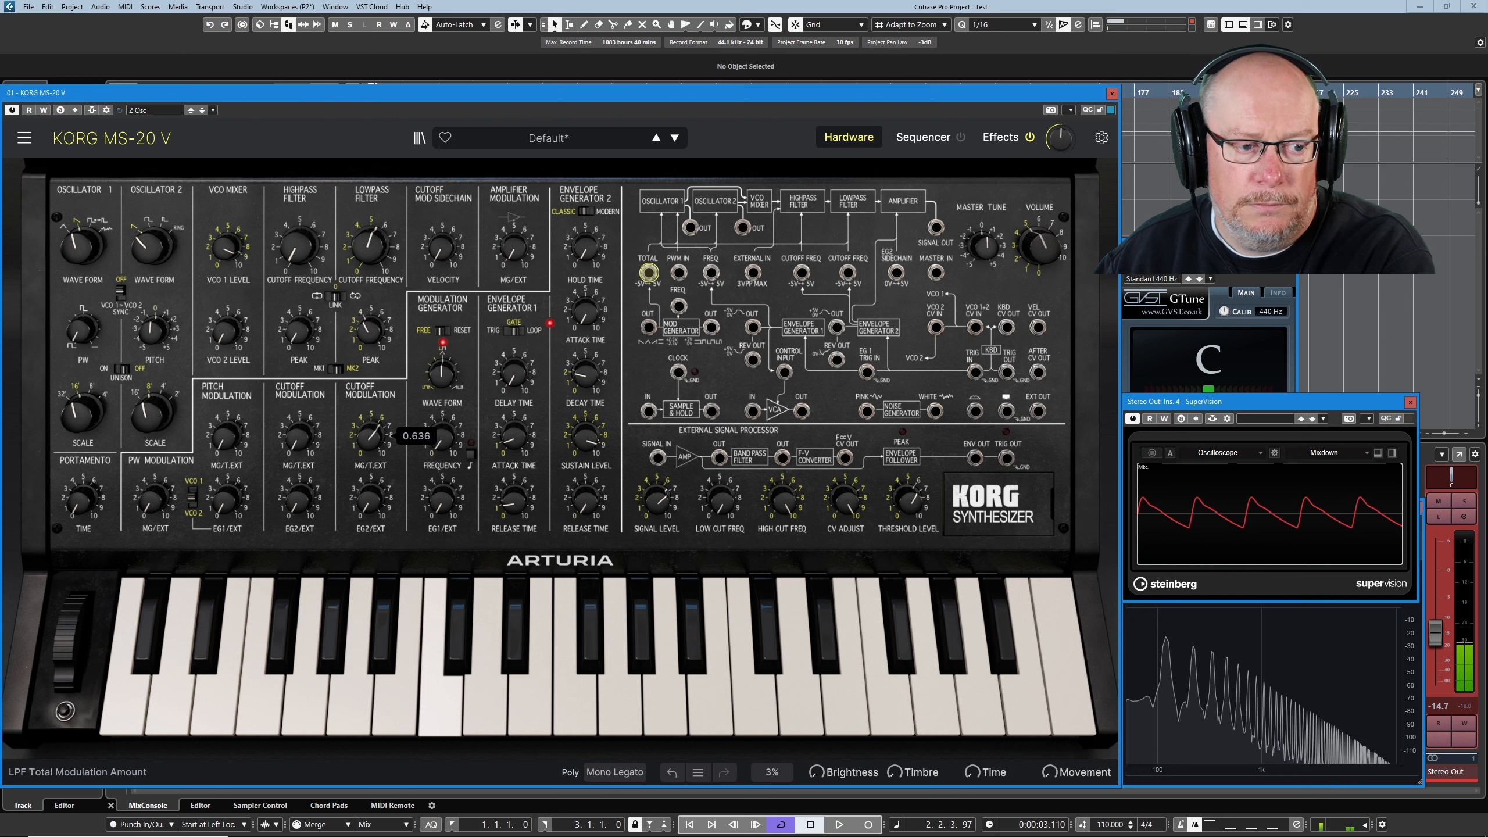
left_click_drag(440, 431, 439, 417)
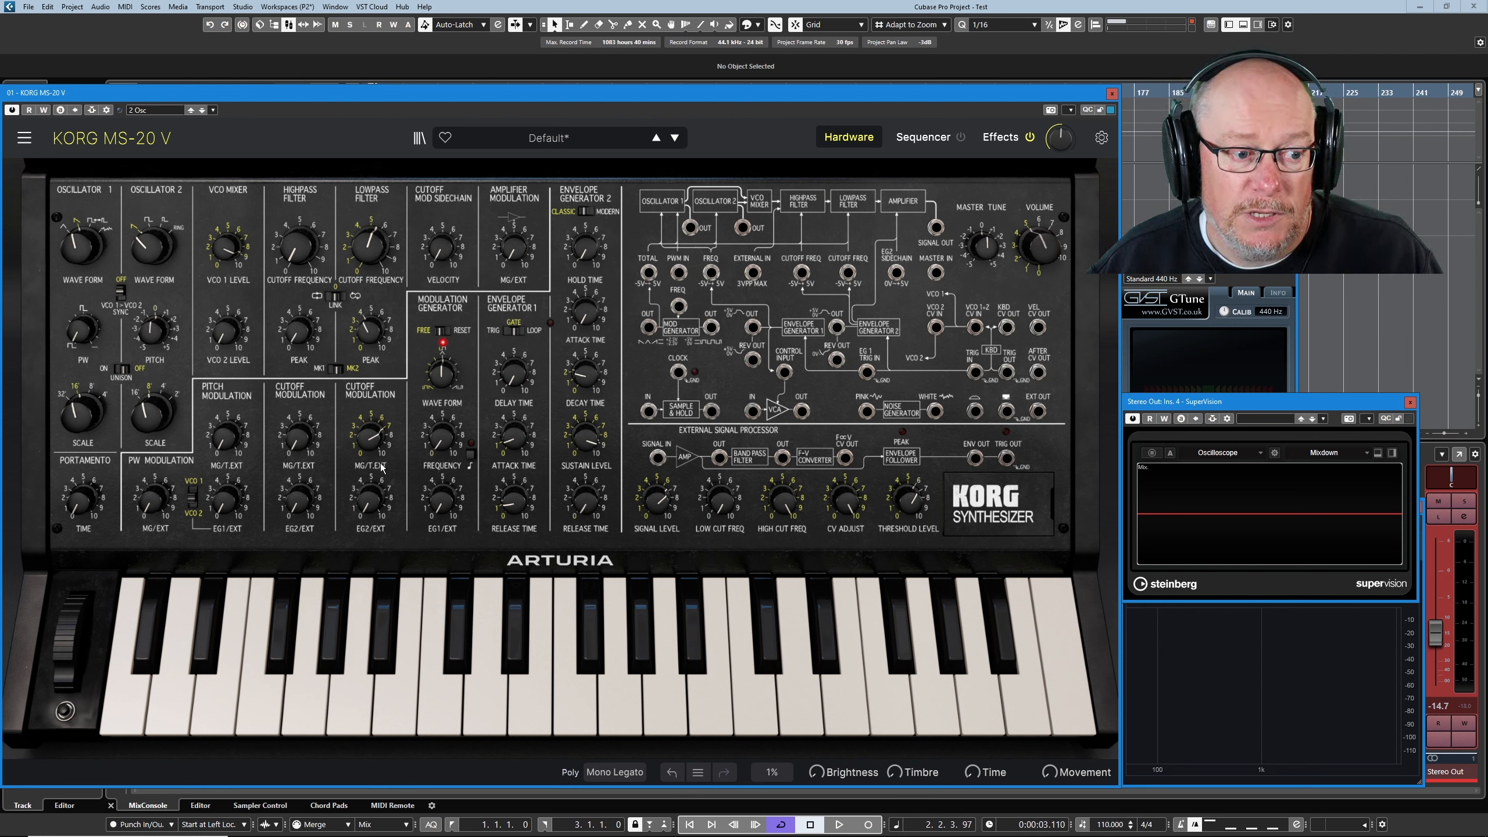
mouse_move(844, 185)
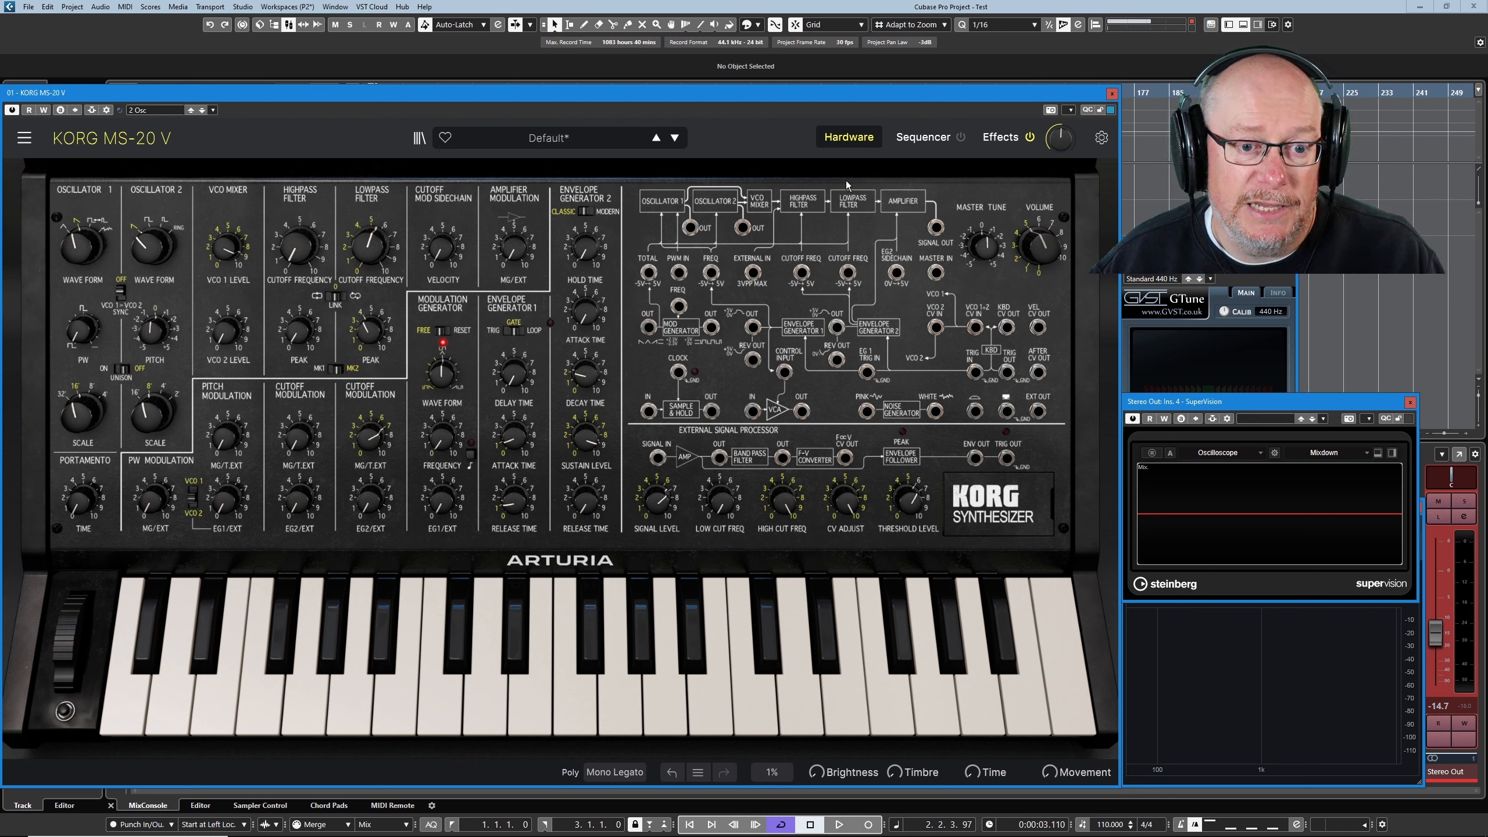
mouse_move(754, 377)
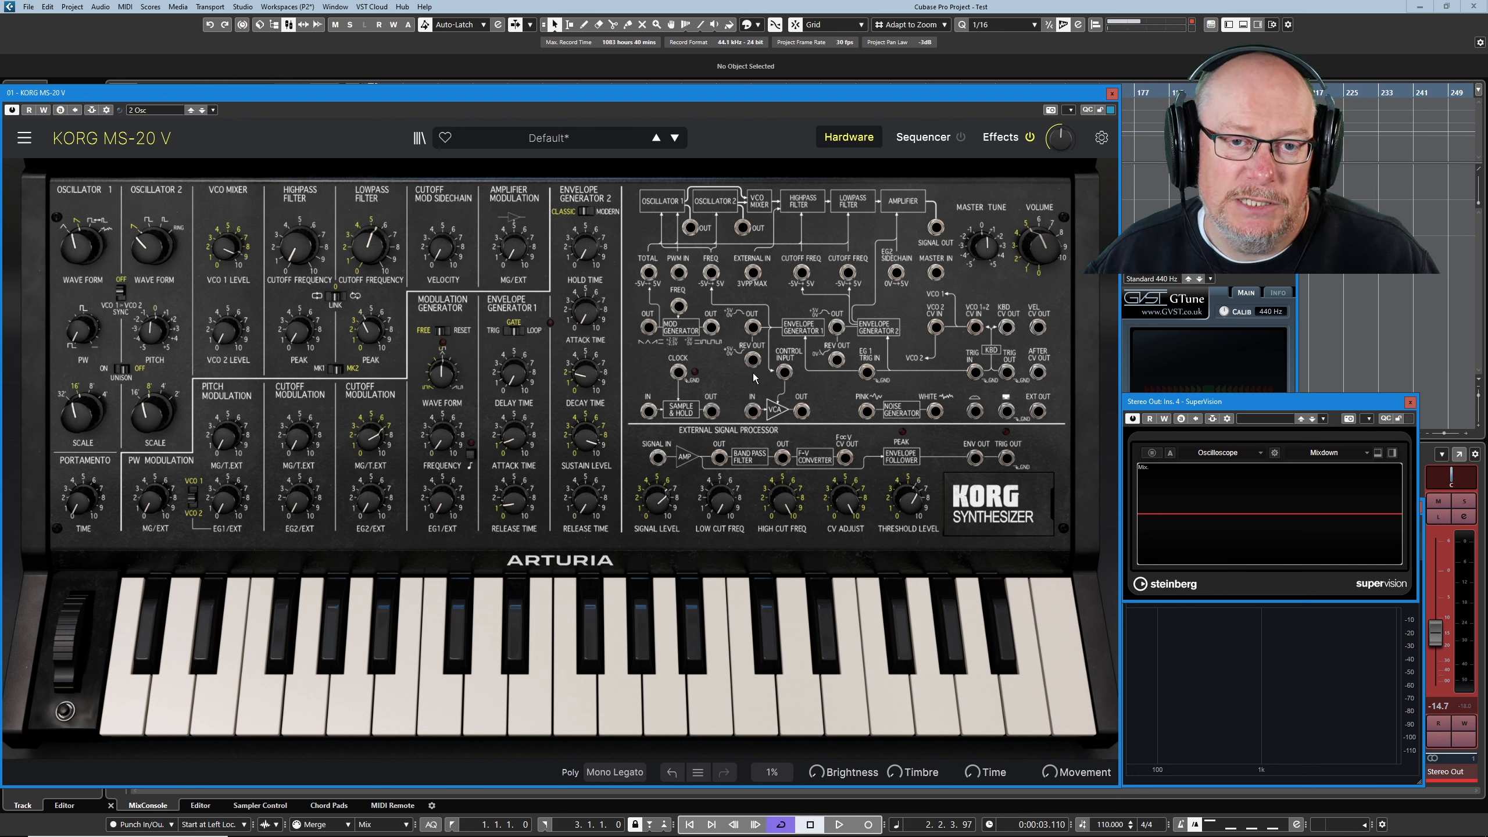
mouse_move(917, 302)
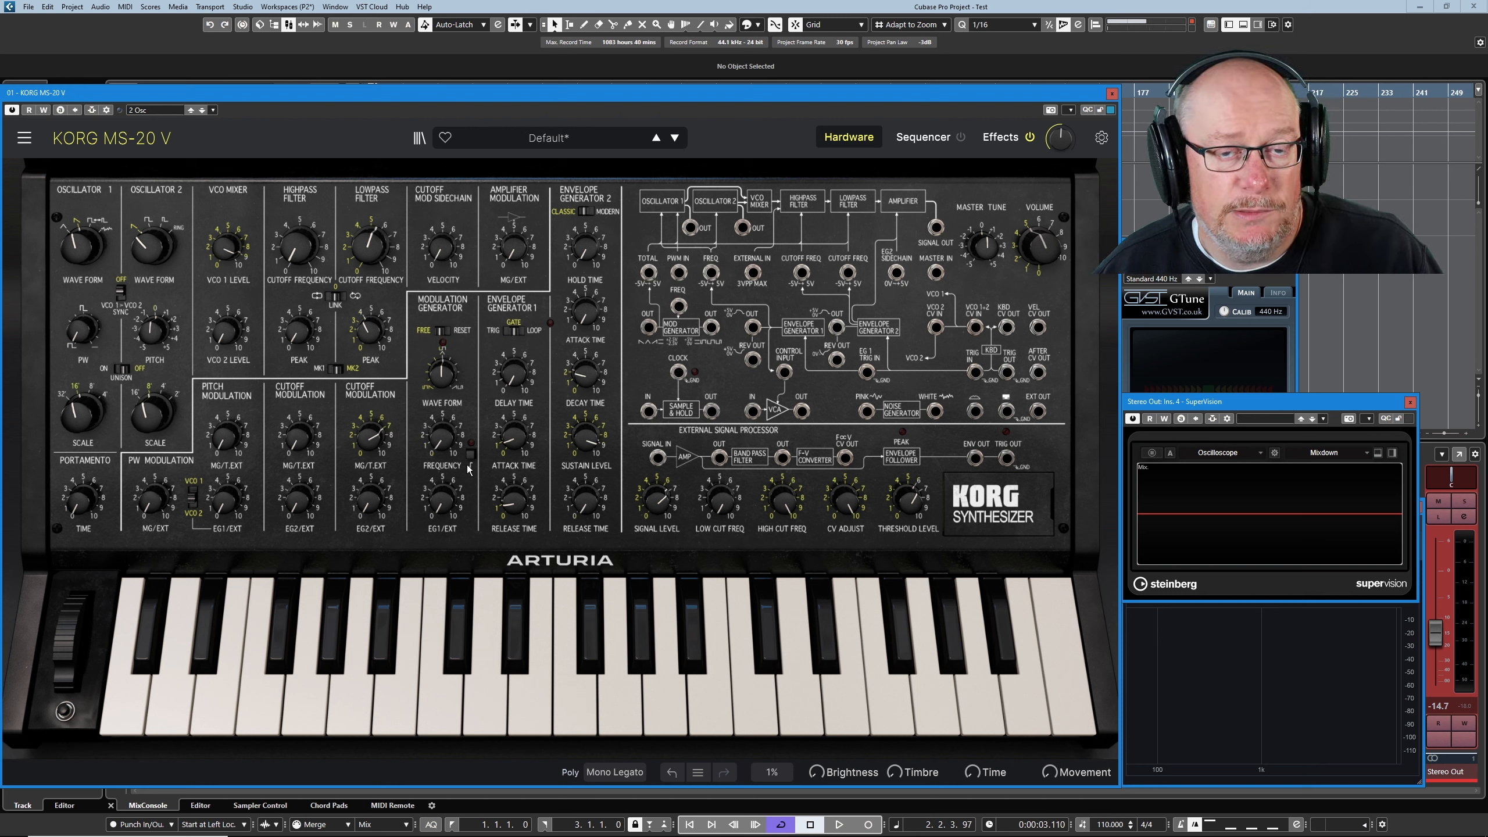
Try MG pitch modulation on the VCO, leaving the amount at 0.00.
left_click_drag(371, 436, 372, 427)
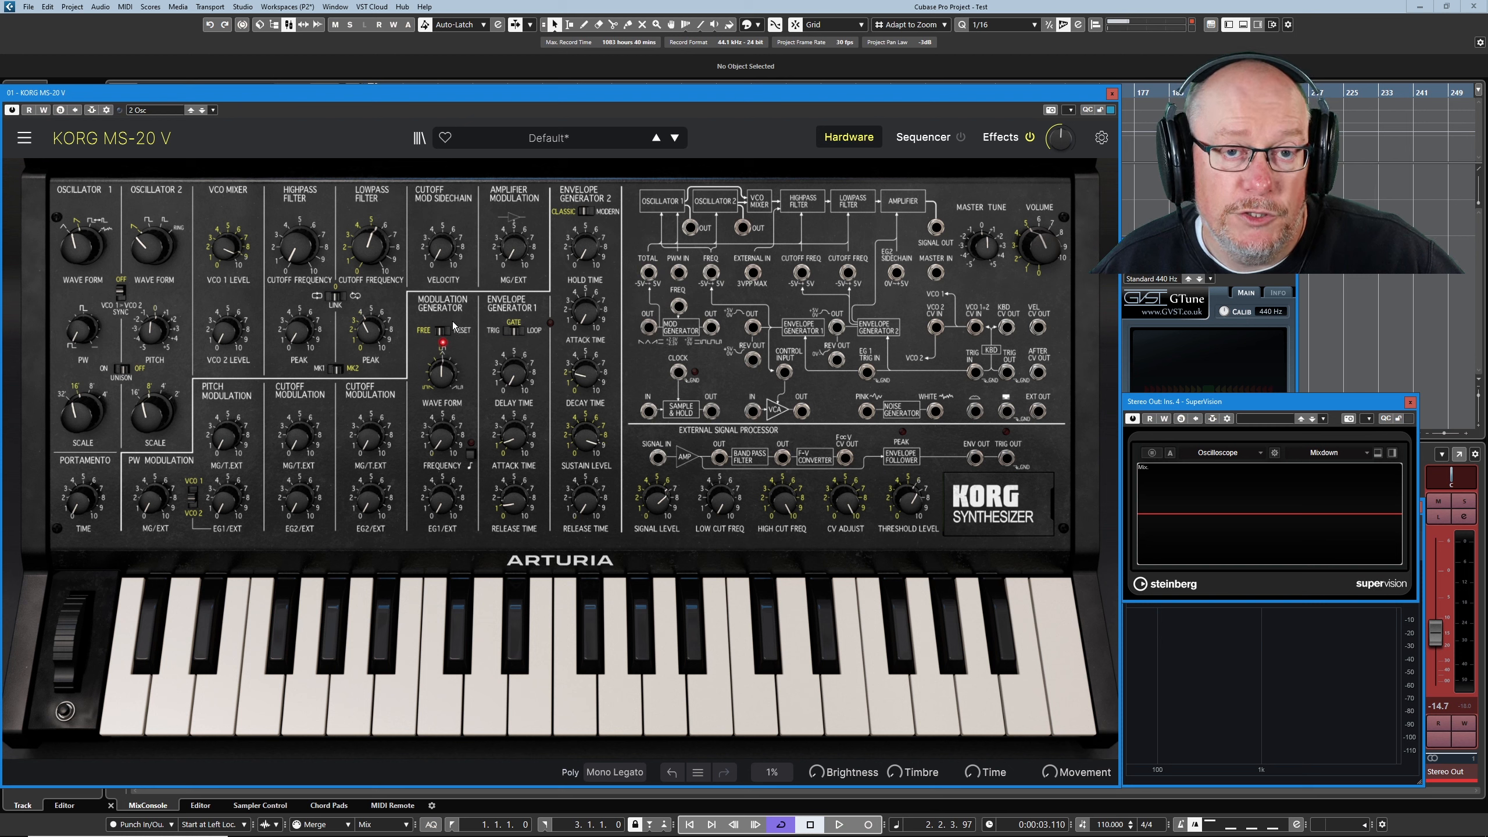
mouse_move(205, 389)
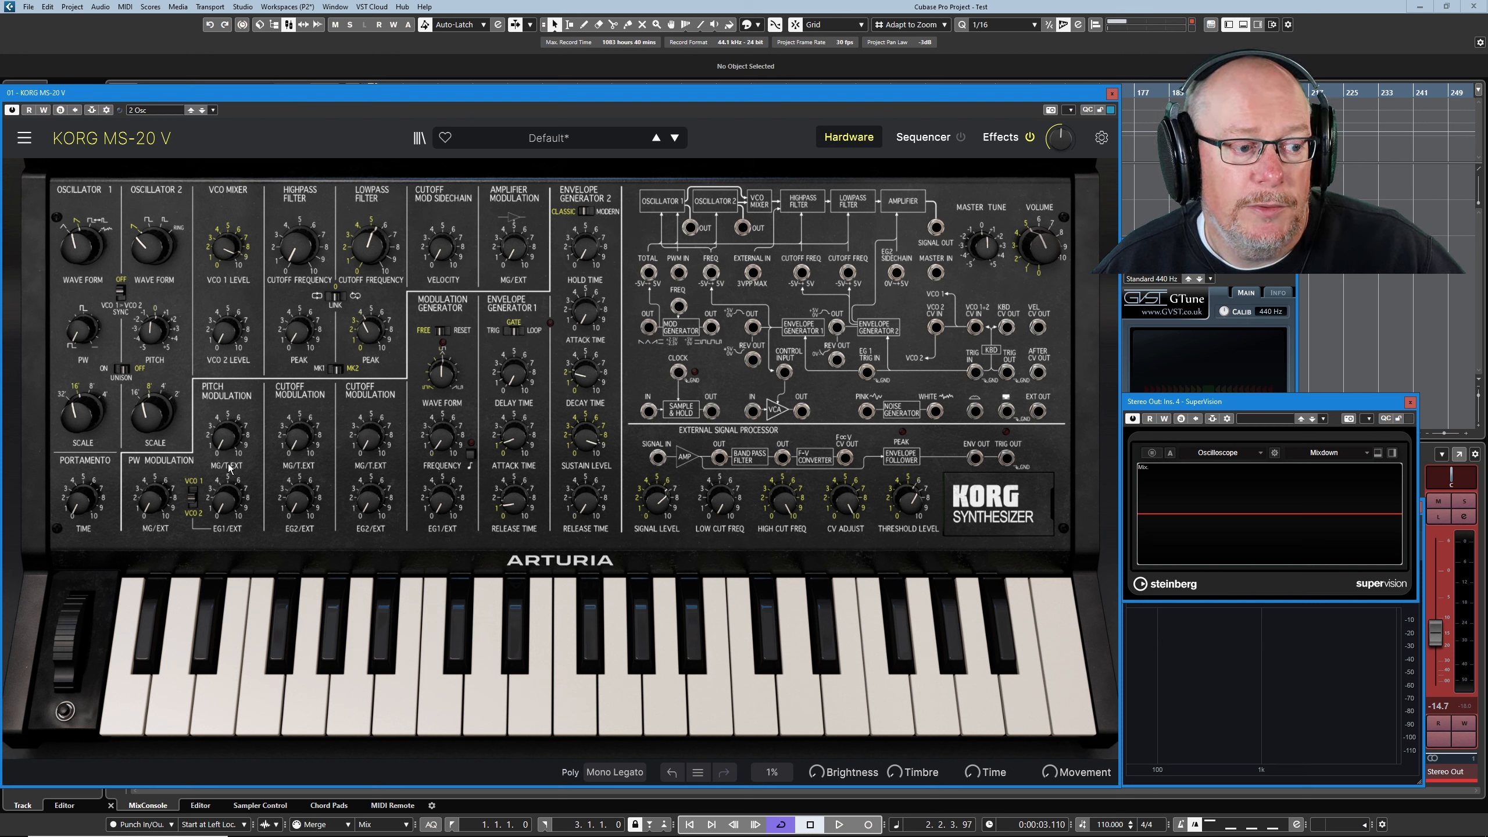
mouse_move(649, 273)
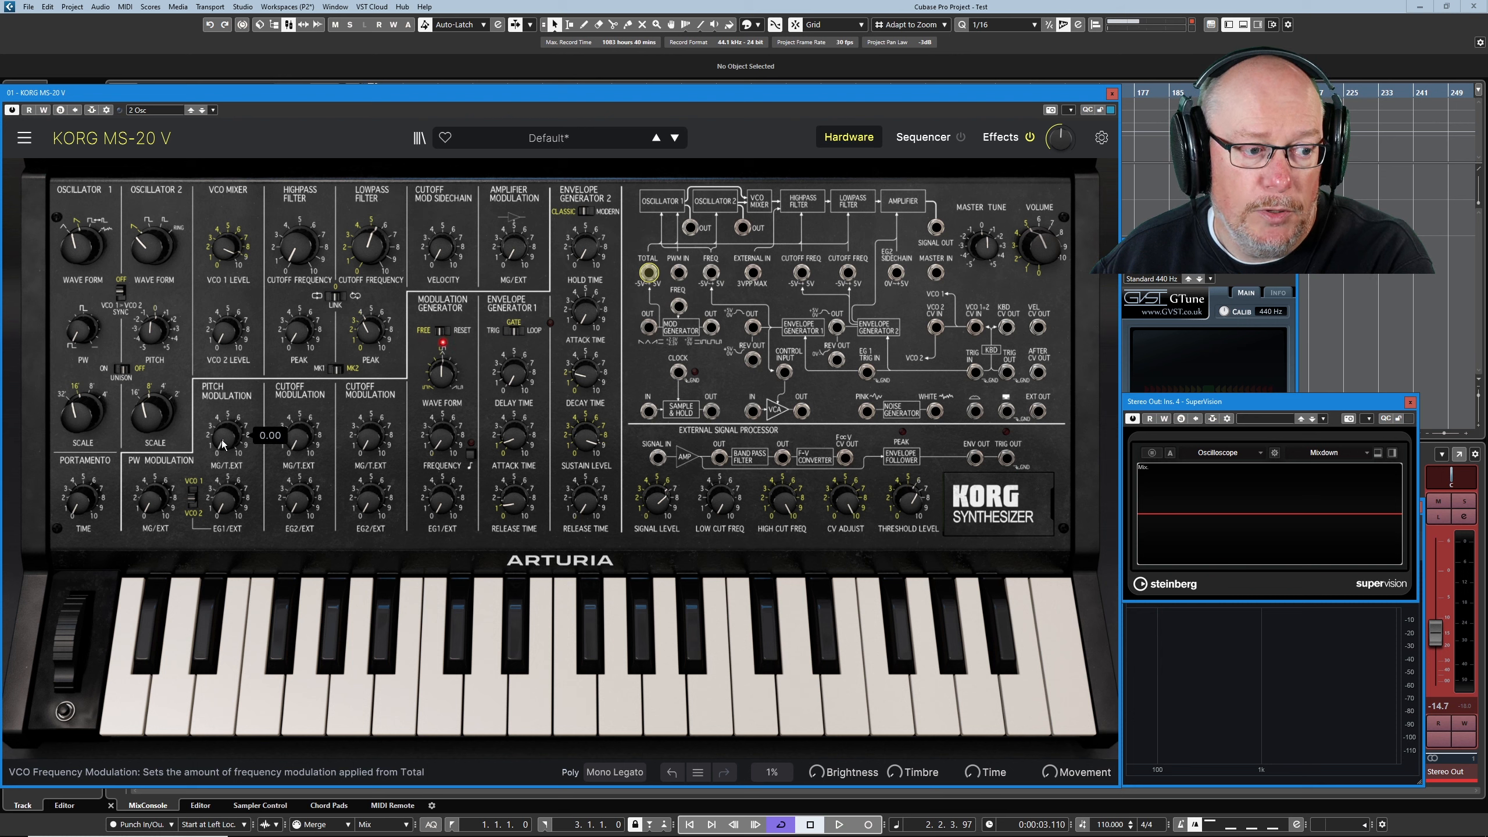
left_click_drag(225, 435, 225, 408)
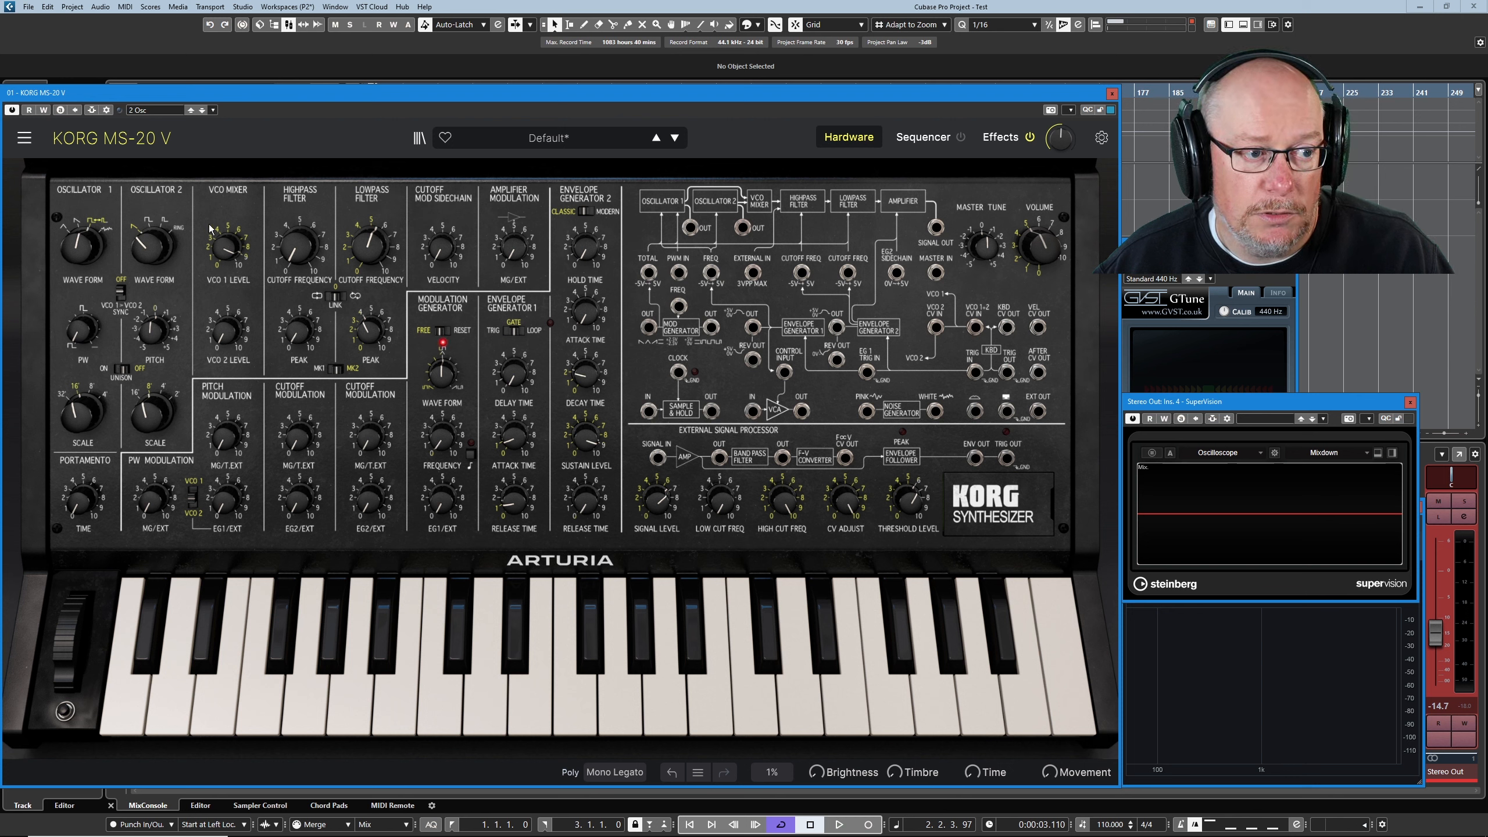
mouse_move(154, 495)
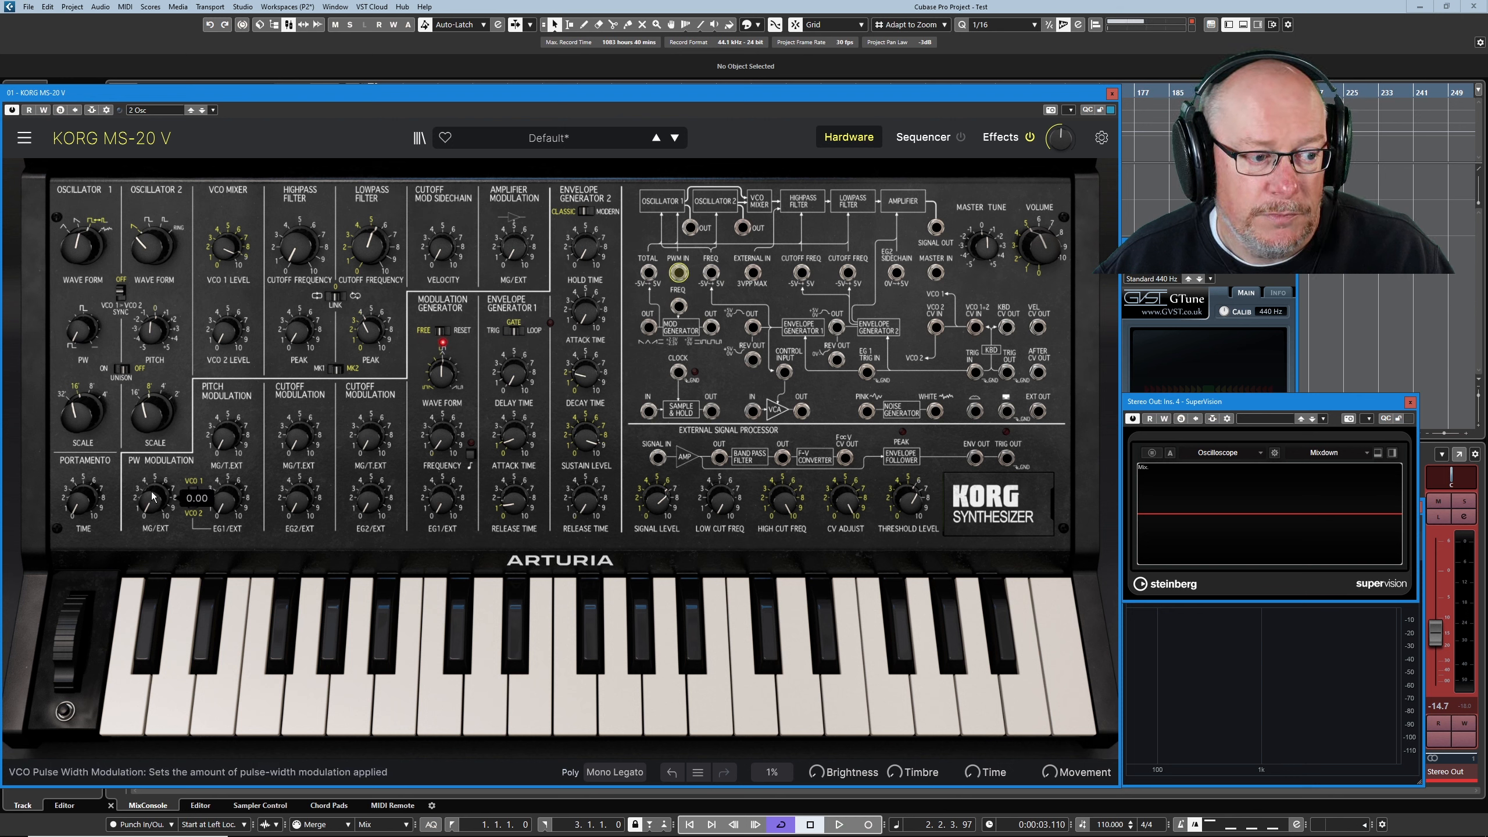
Raise the PW Modulation MG/EXT amount to 0.700 on the pulse wave.
left_click_drag(152, 493, 151, 465)
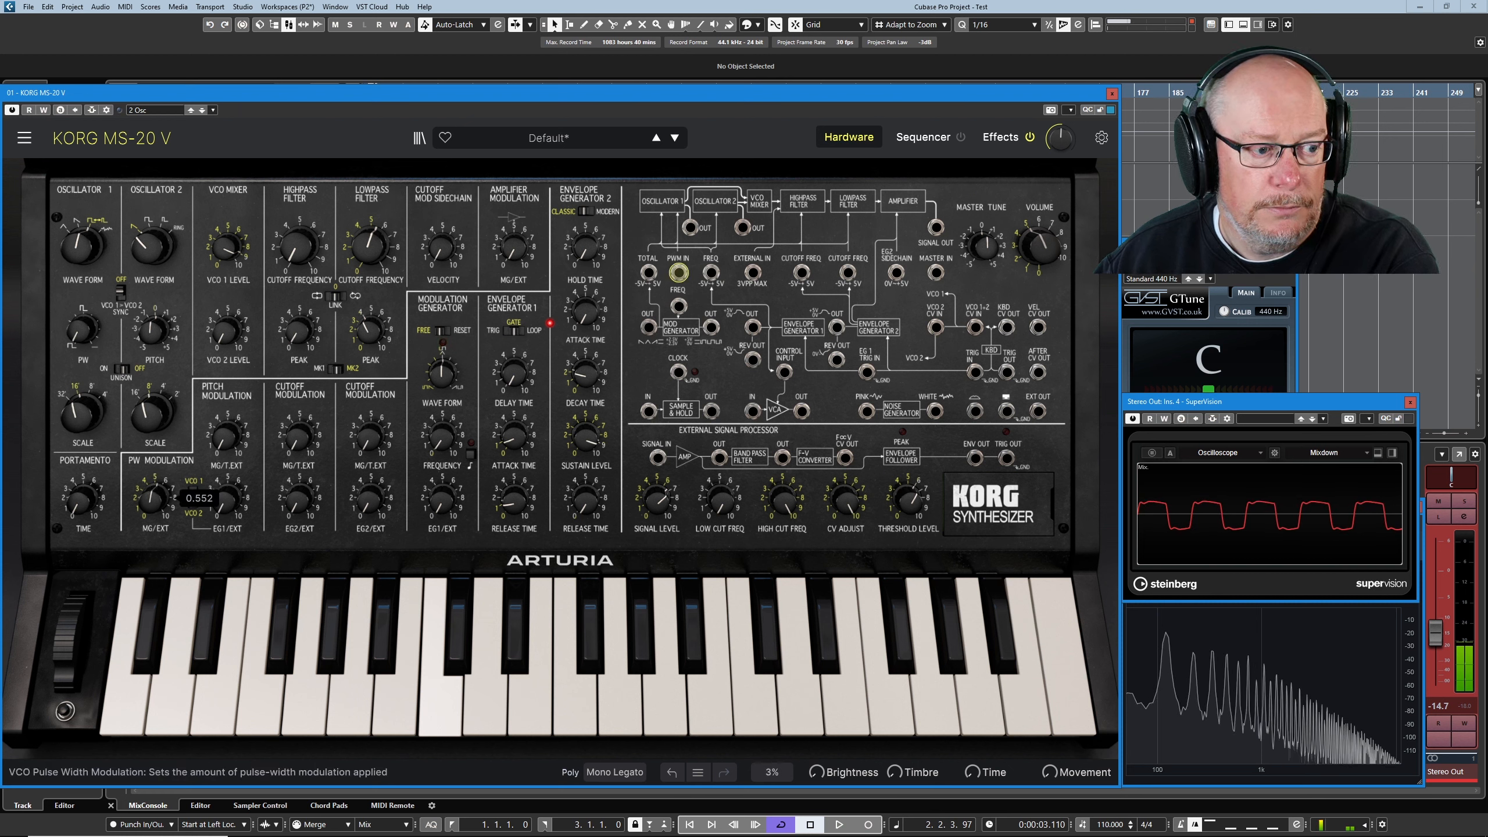
left_click_drag(148, 493, 152, 485)
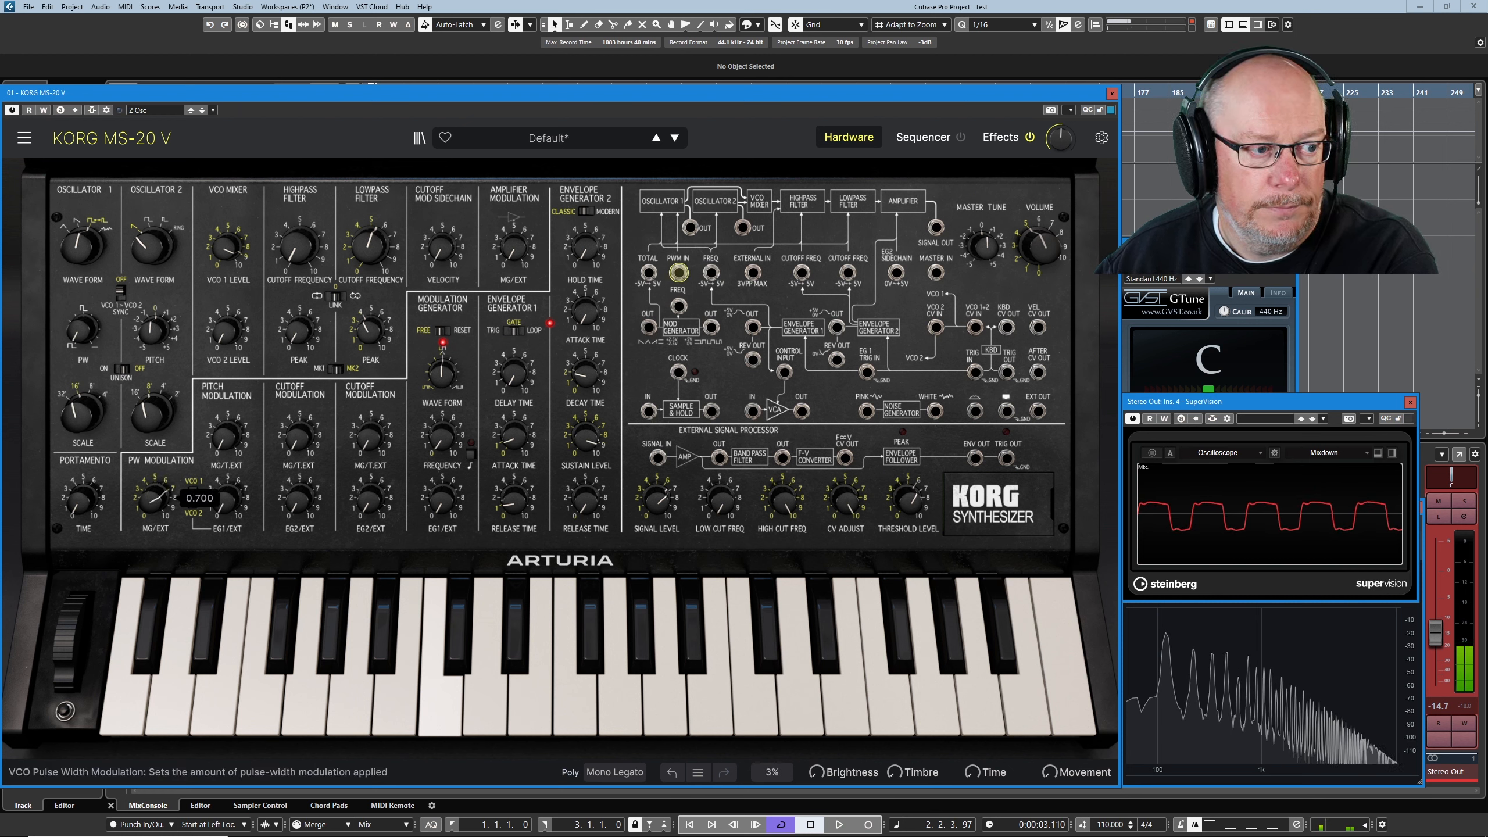